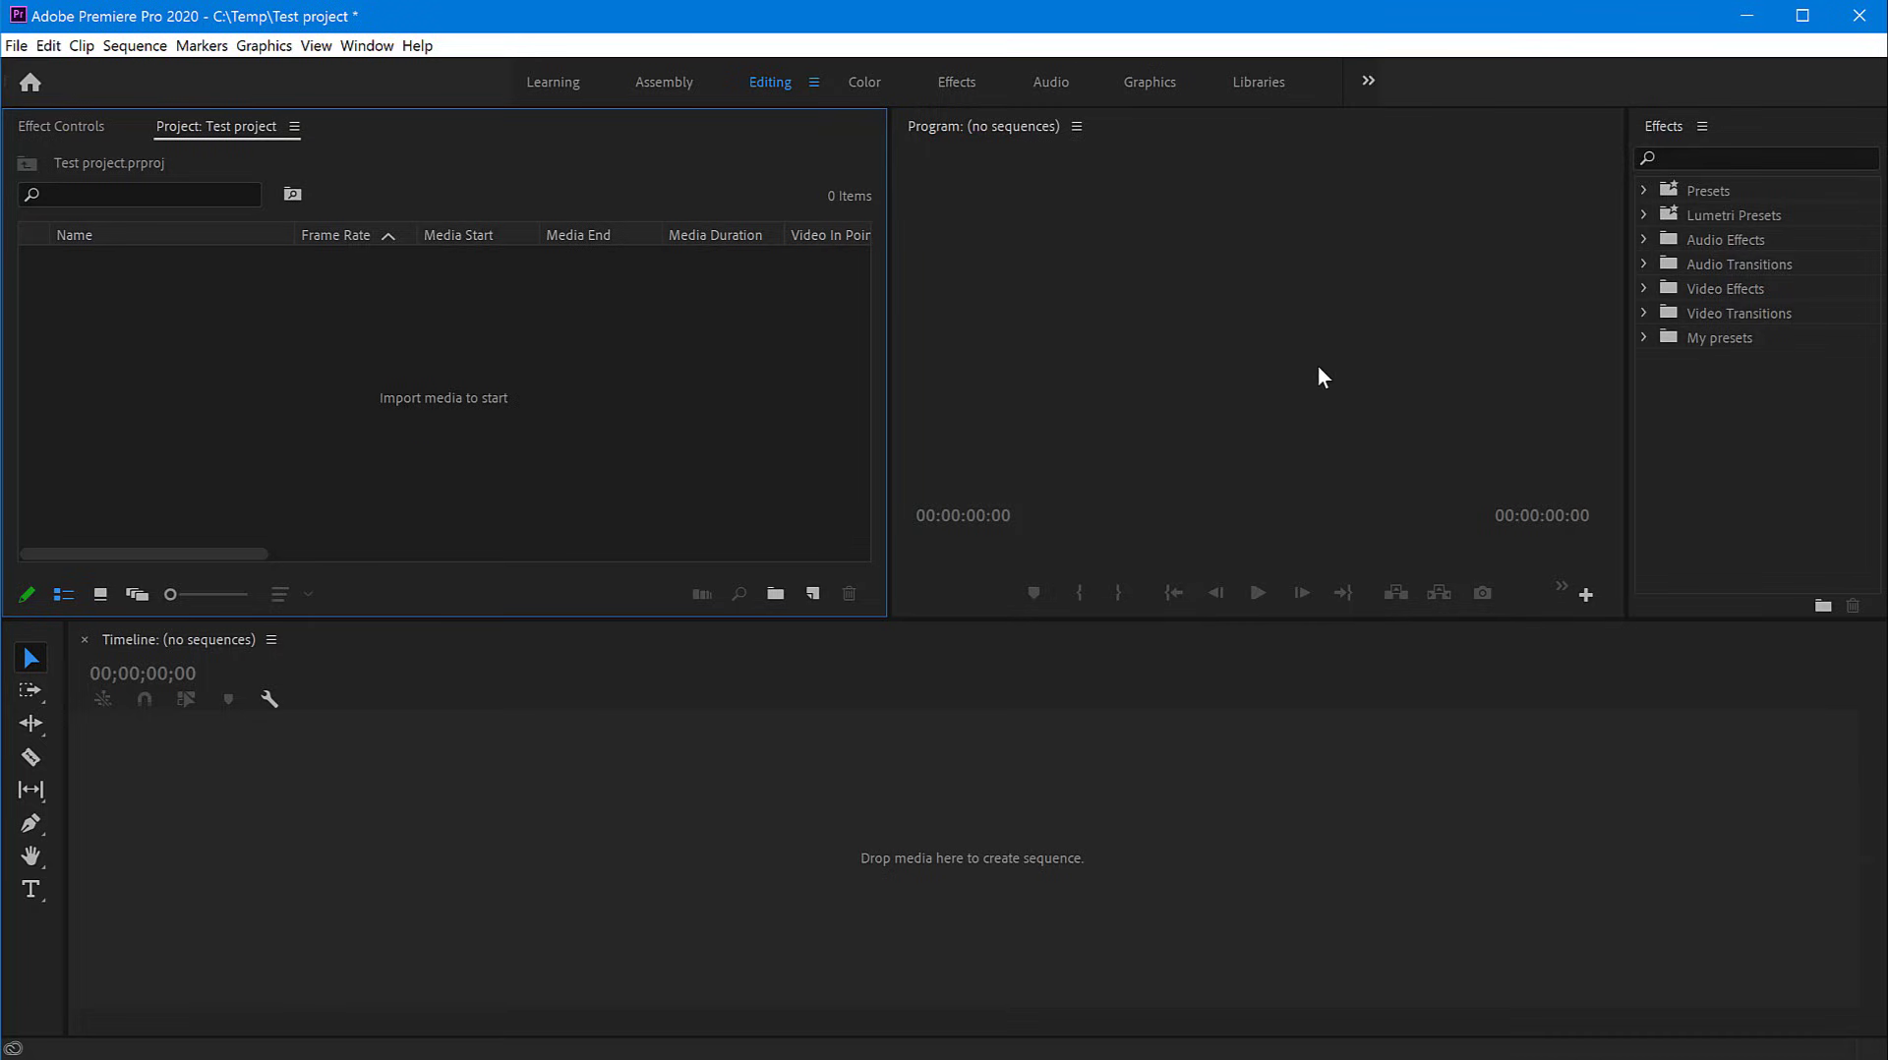
pyautogui.moveTo(303, 350)
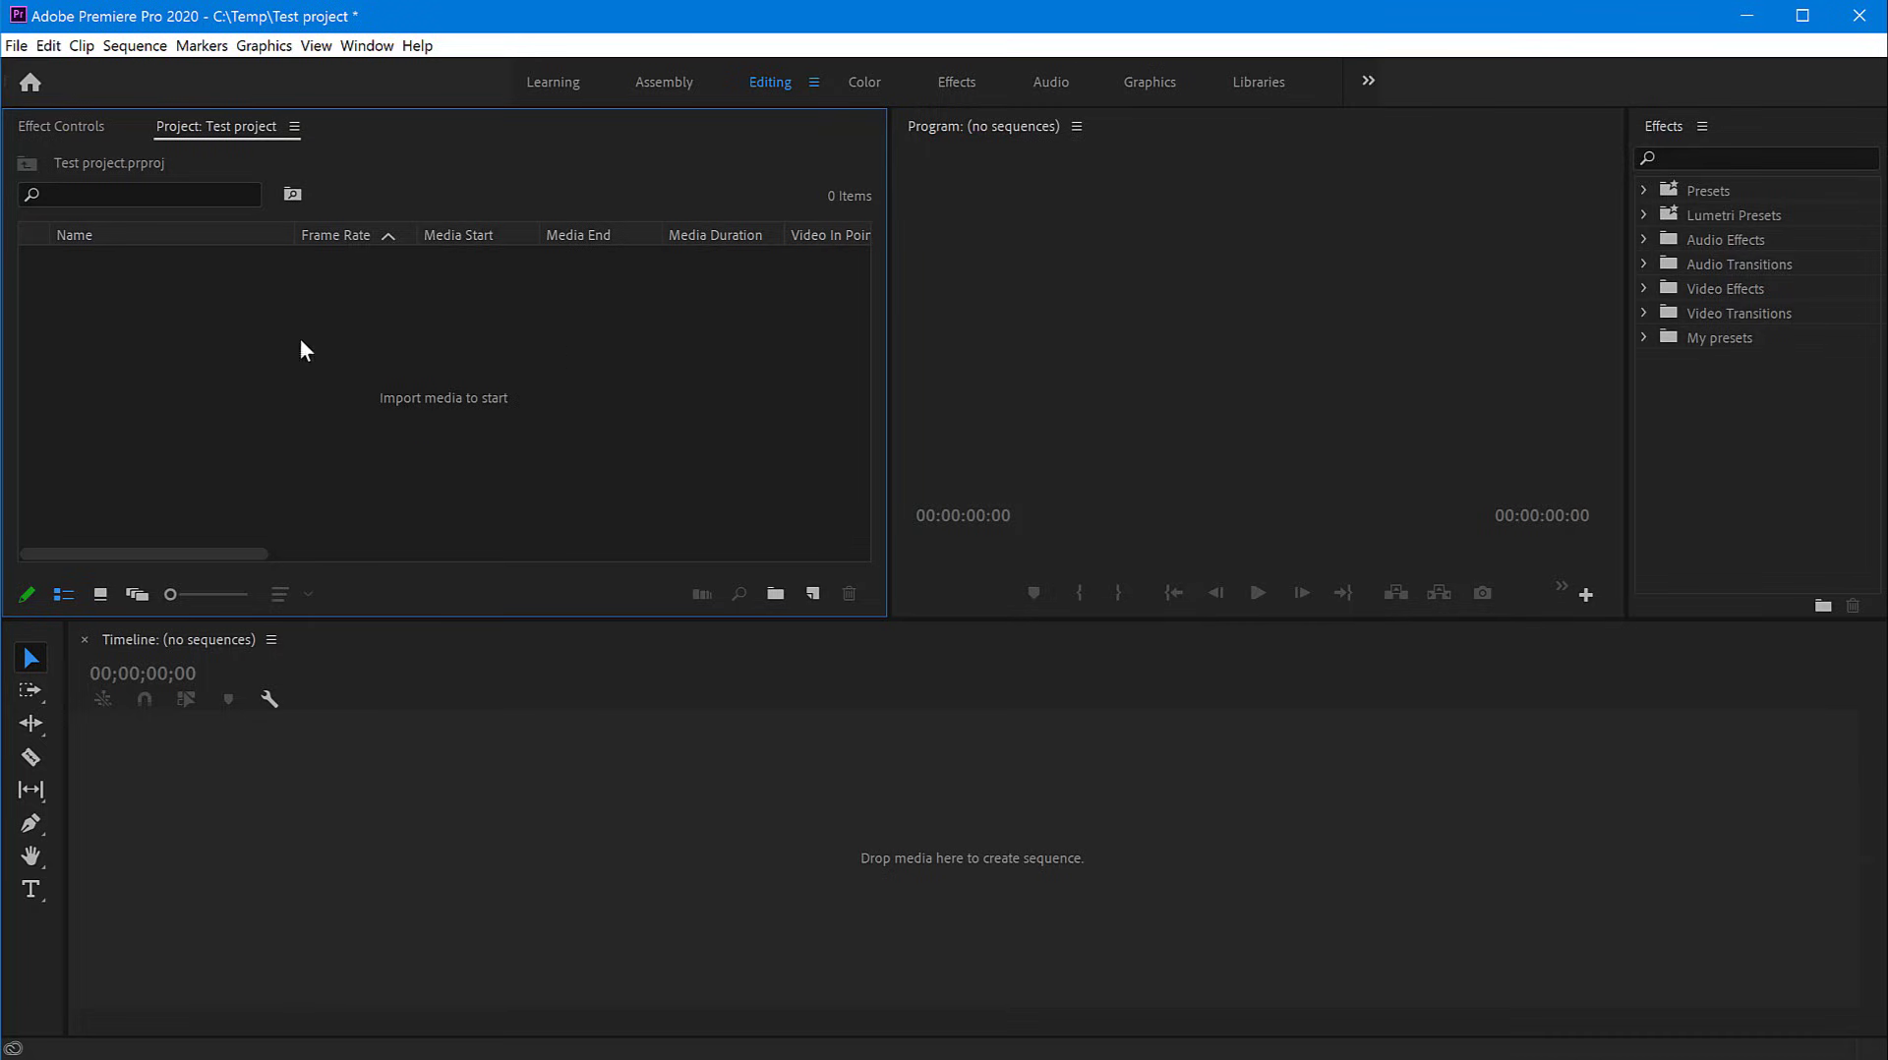
pyautogui.moveTo(432, 391)
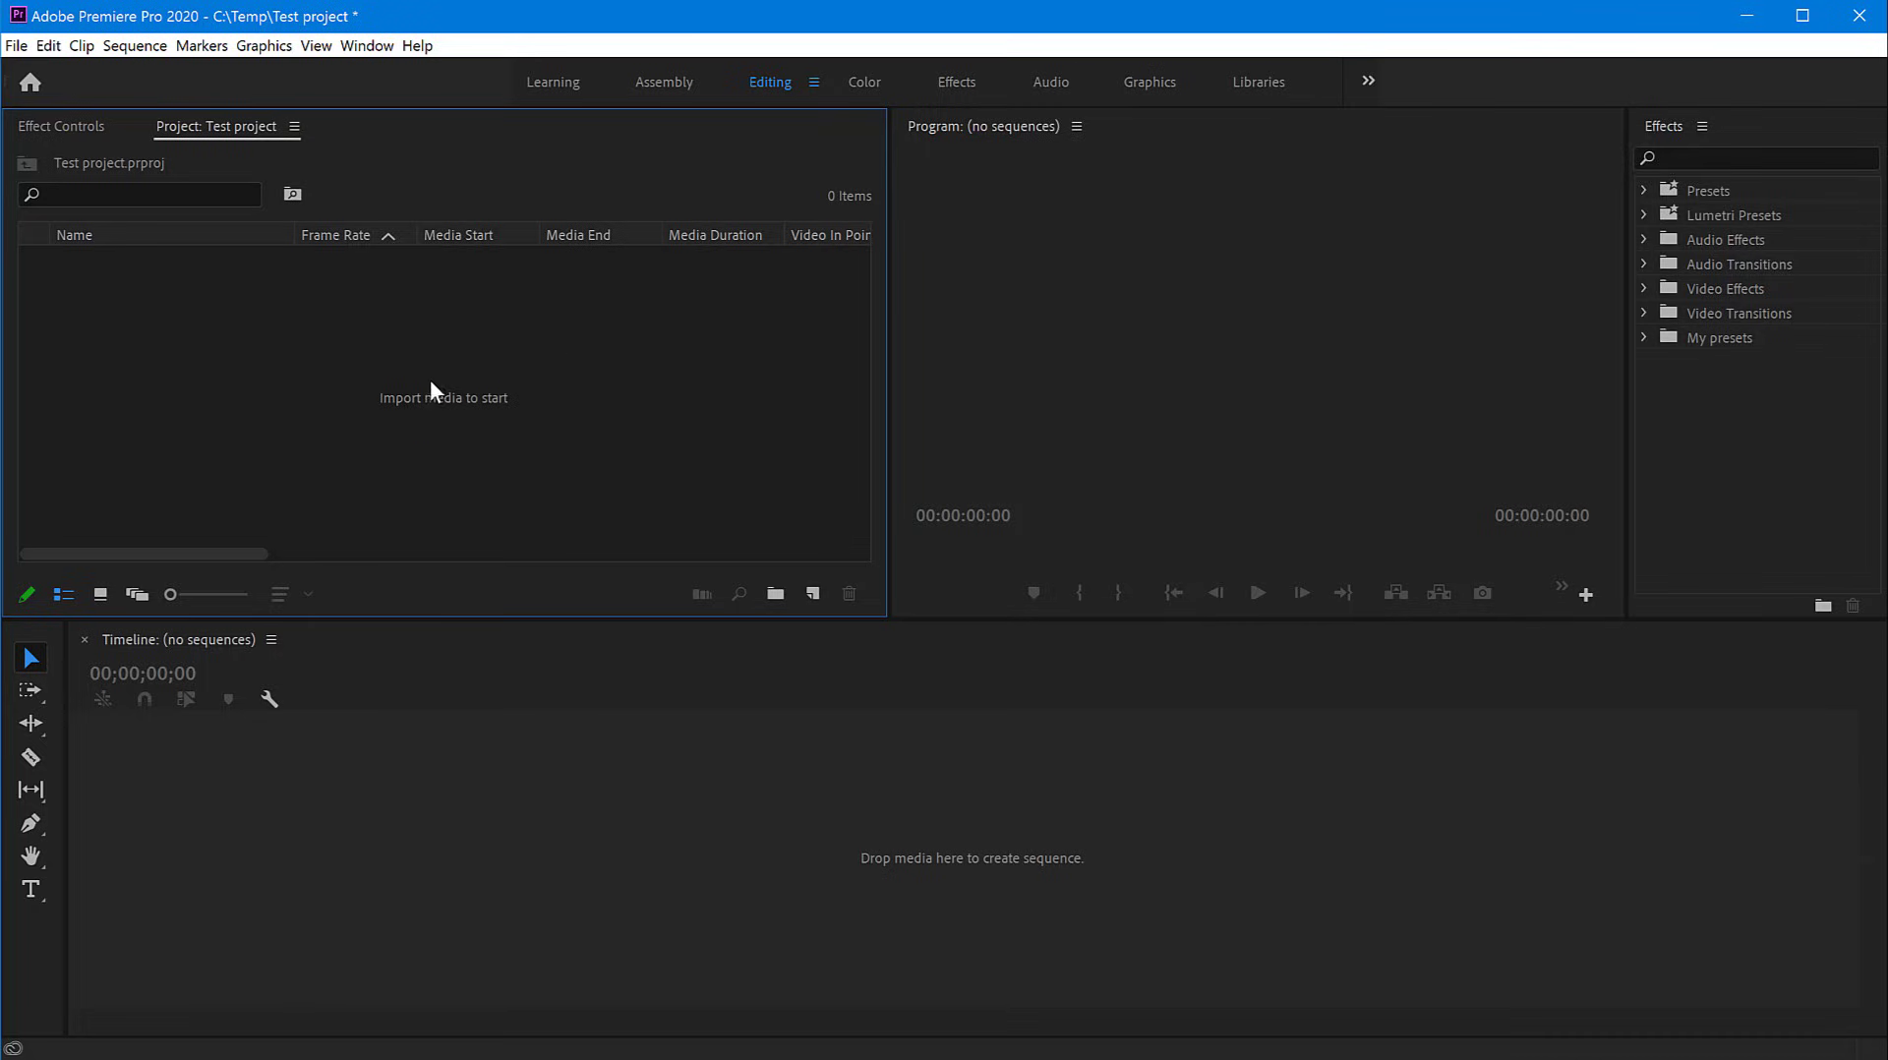
pyautogui.moveTo(445, 360)
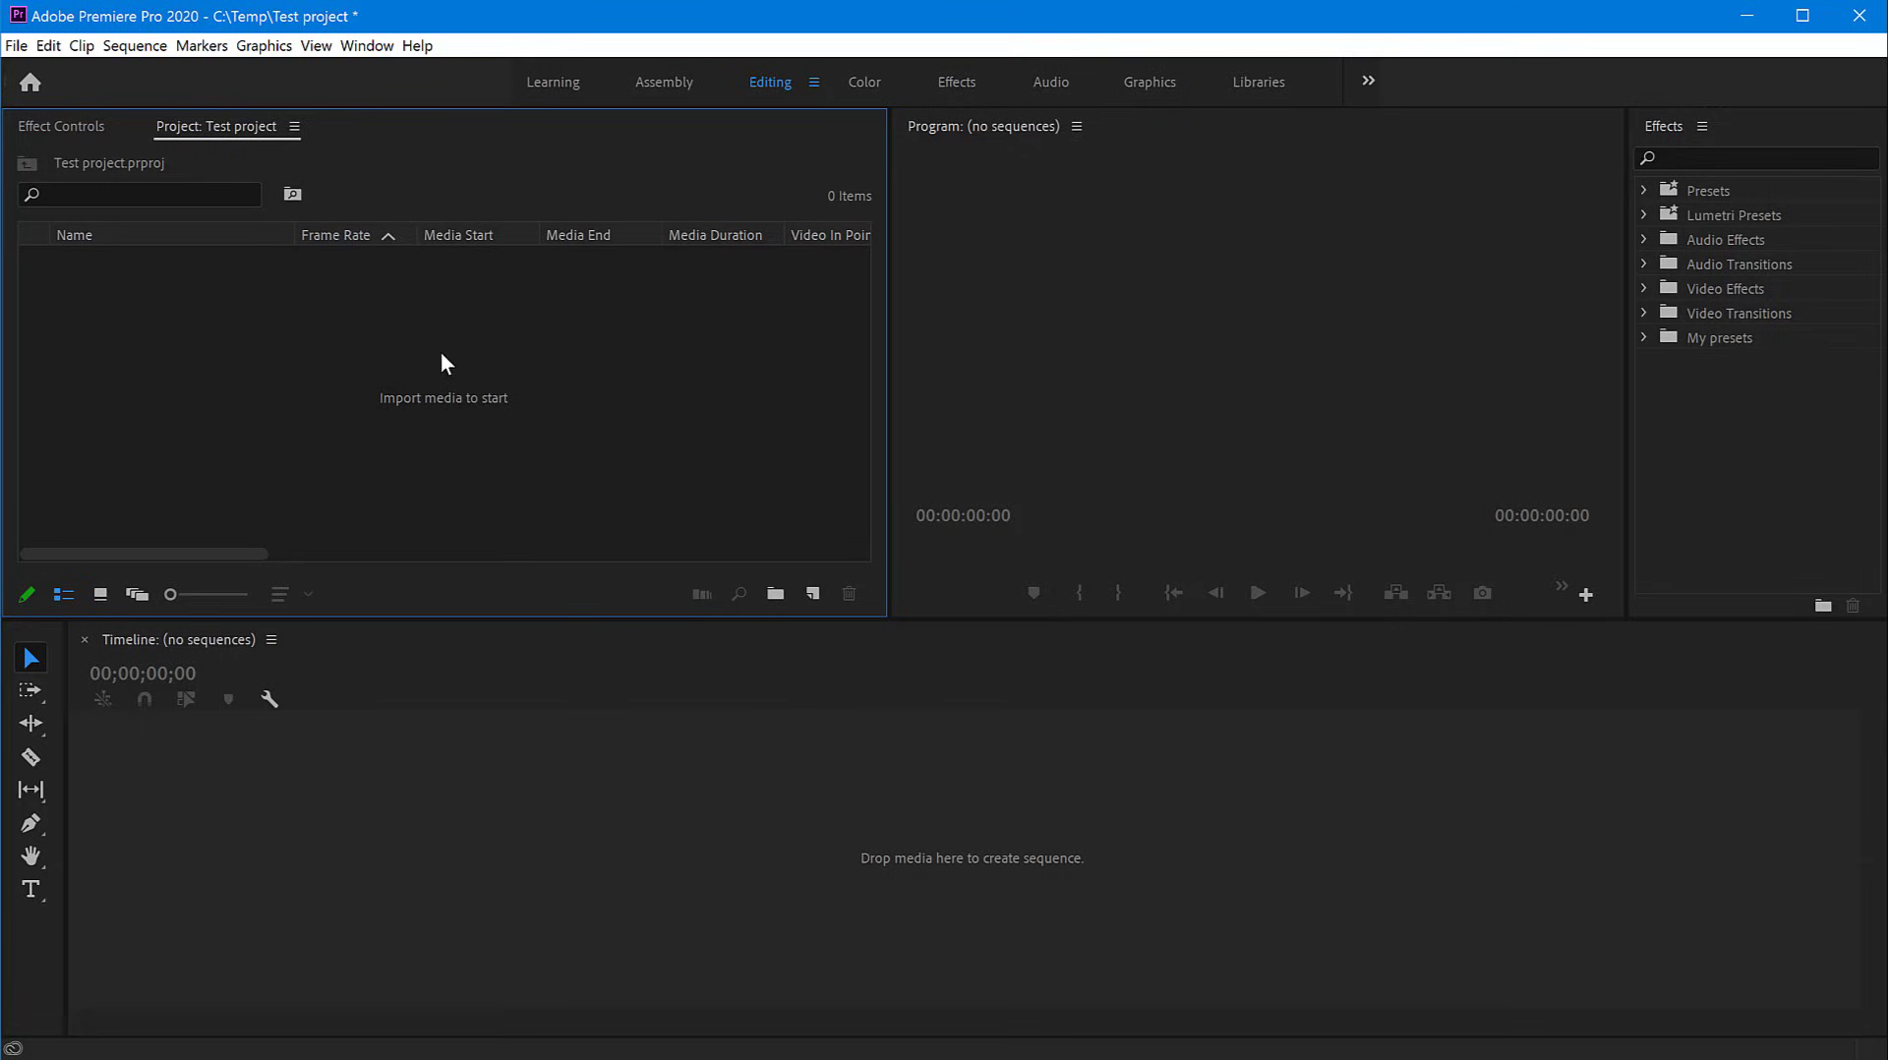
# Choose frame 10001 from the Image sequence folder and tick Image Sequence for import
pyautogui.rightClick(451, 369)
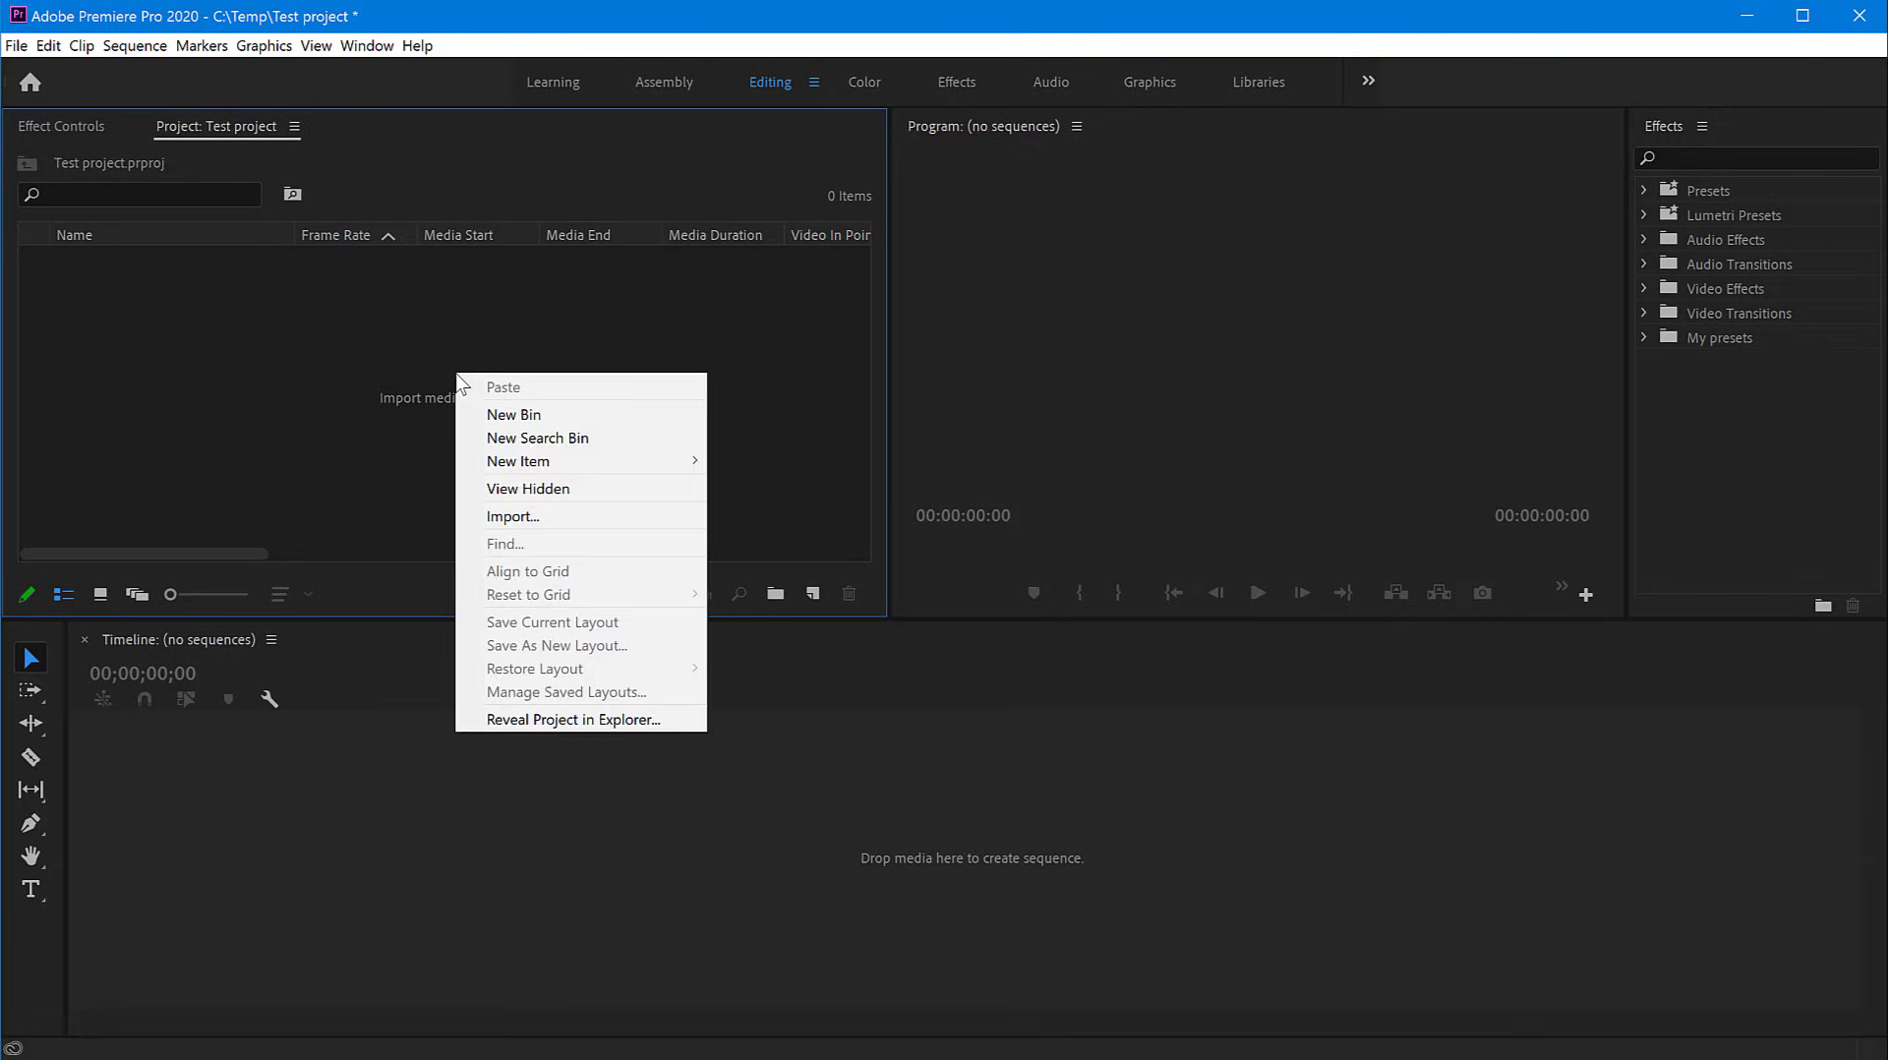
pyautogui.click(526, 524)
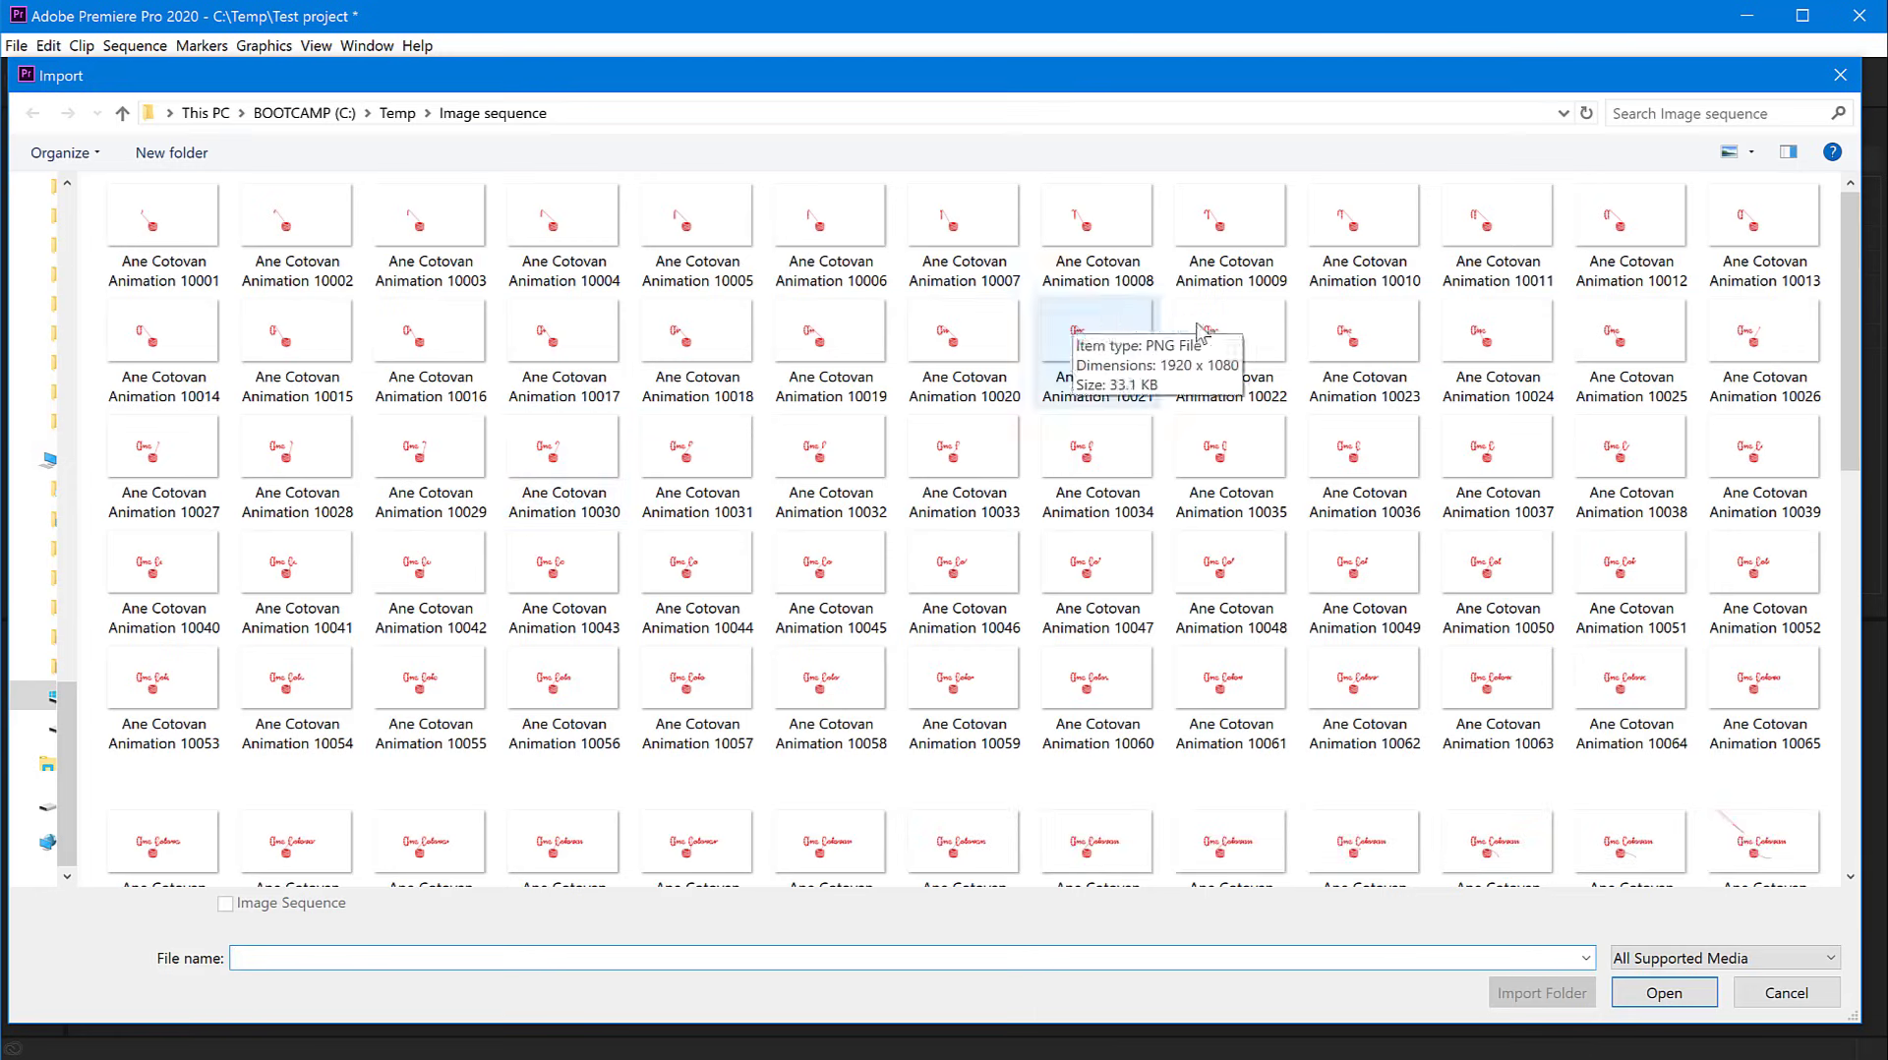
pyautogui.click(1096, 563)
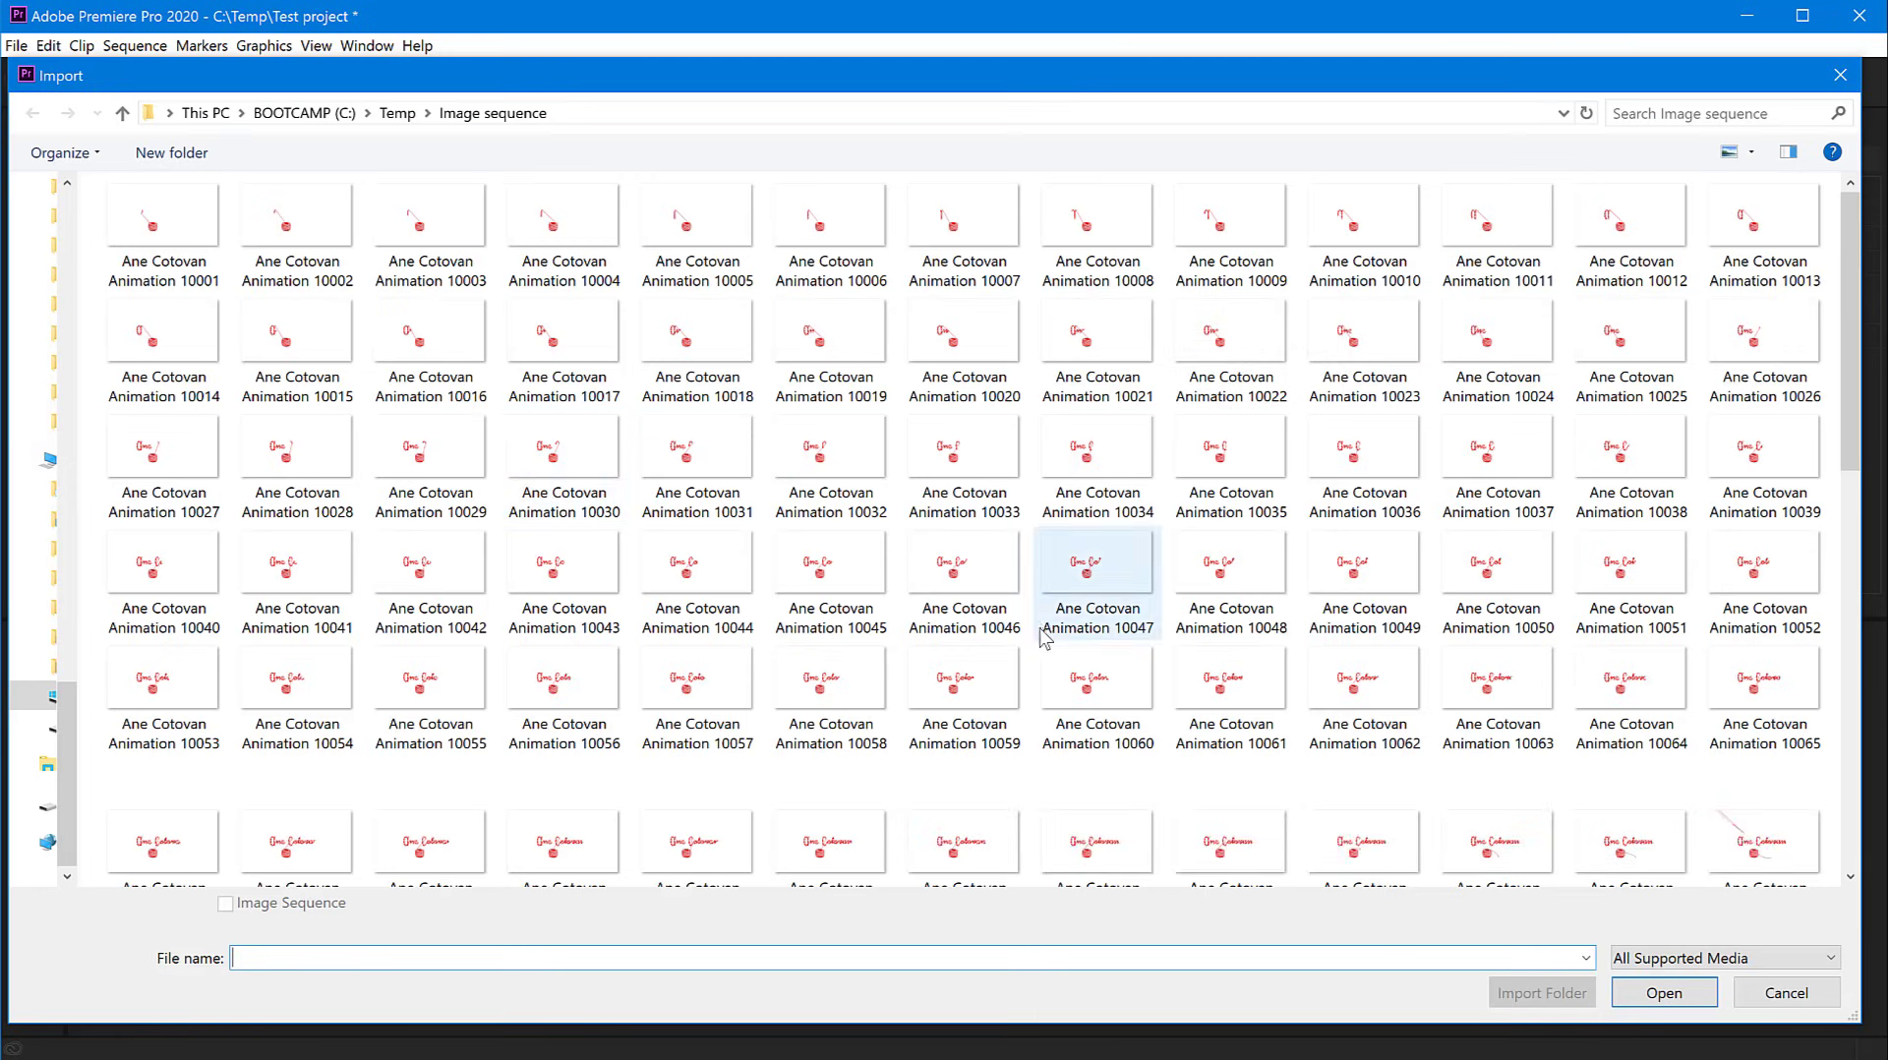
pyautogui.click(962, 215)
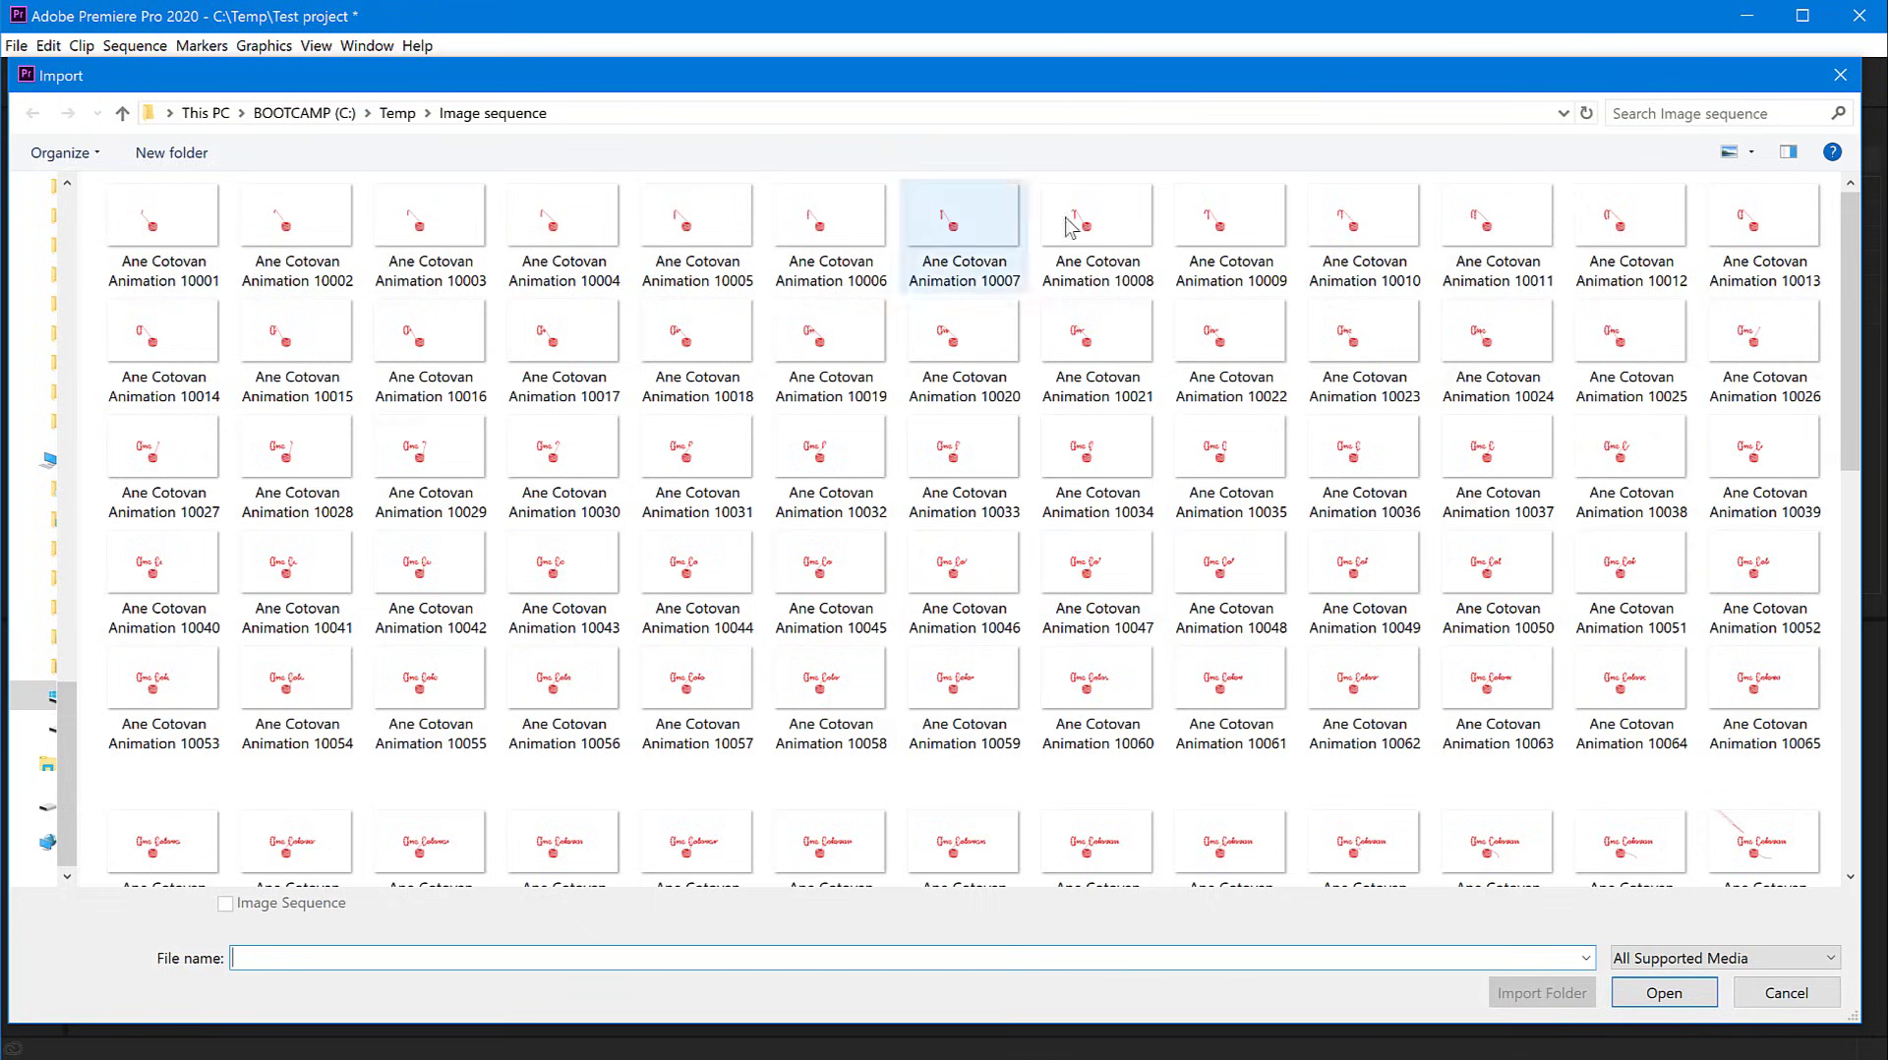
pyautogui.click(696, 349)
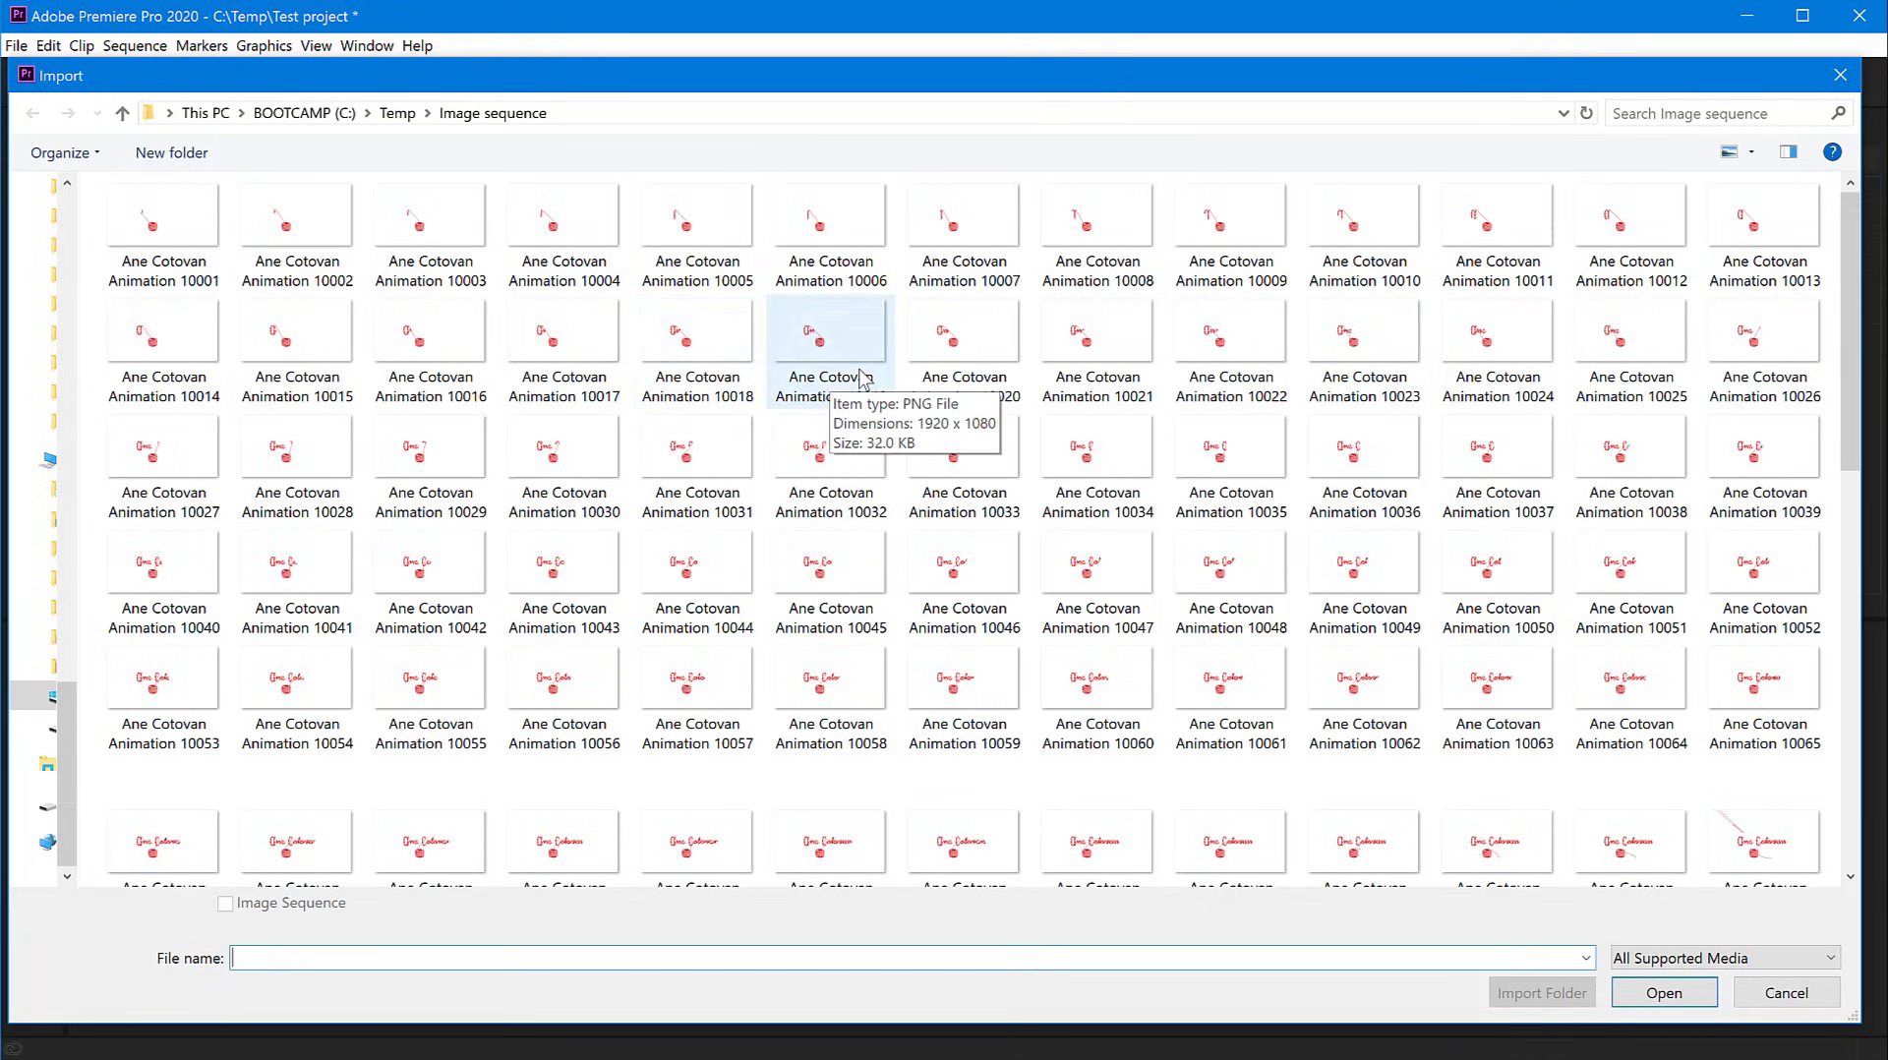
pyautogui.moveTo(883, 358)
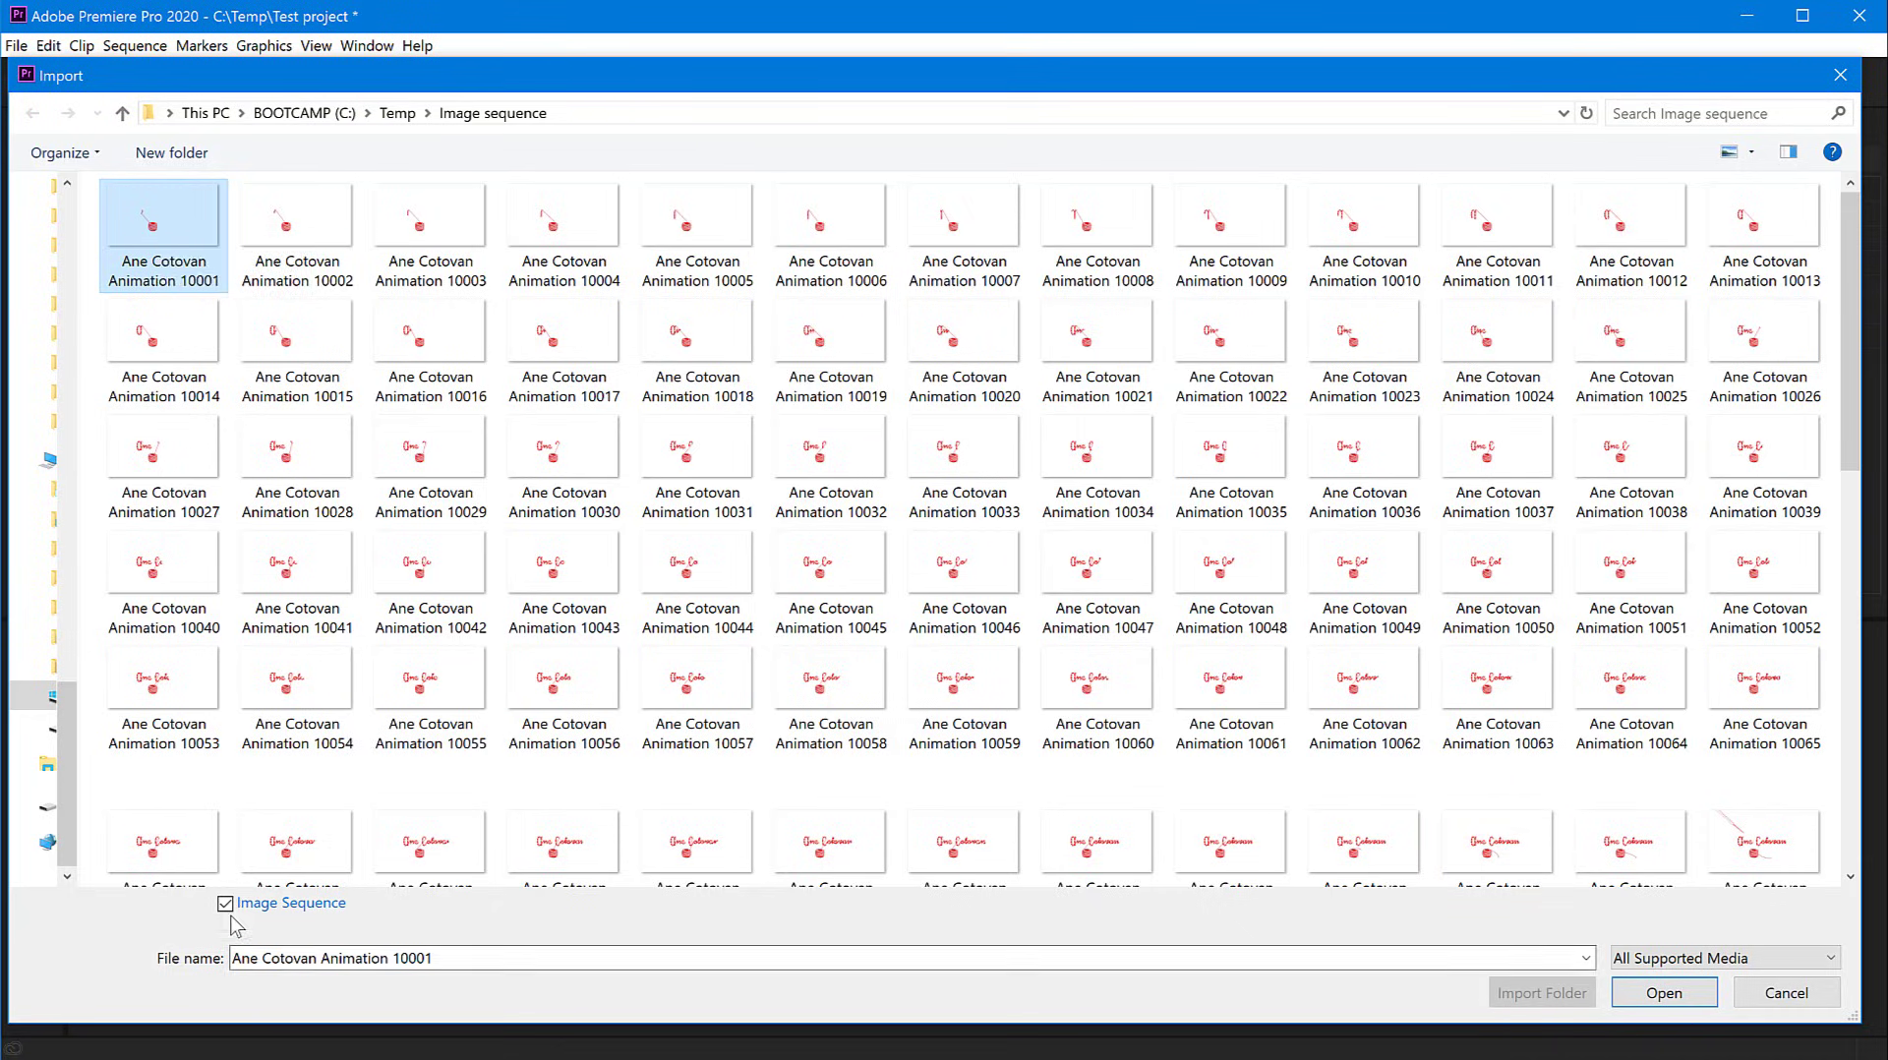
pyautogui.click(225, 902)
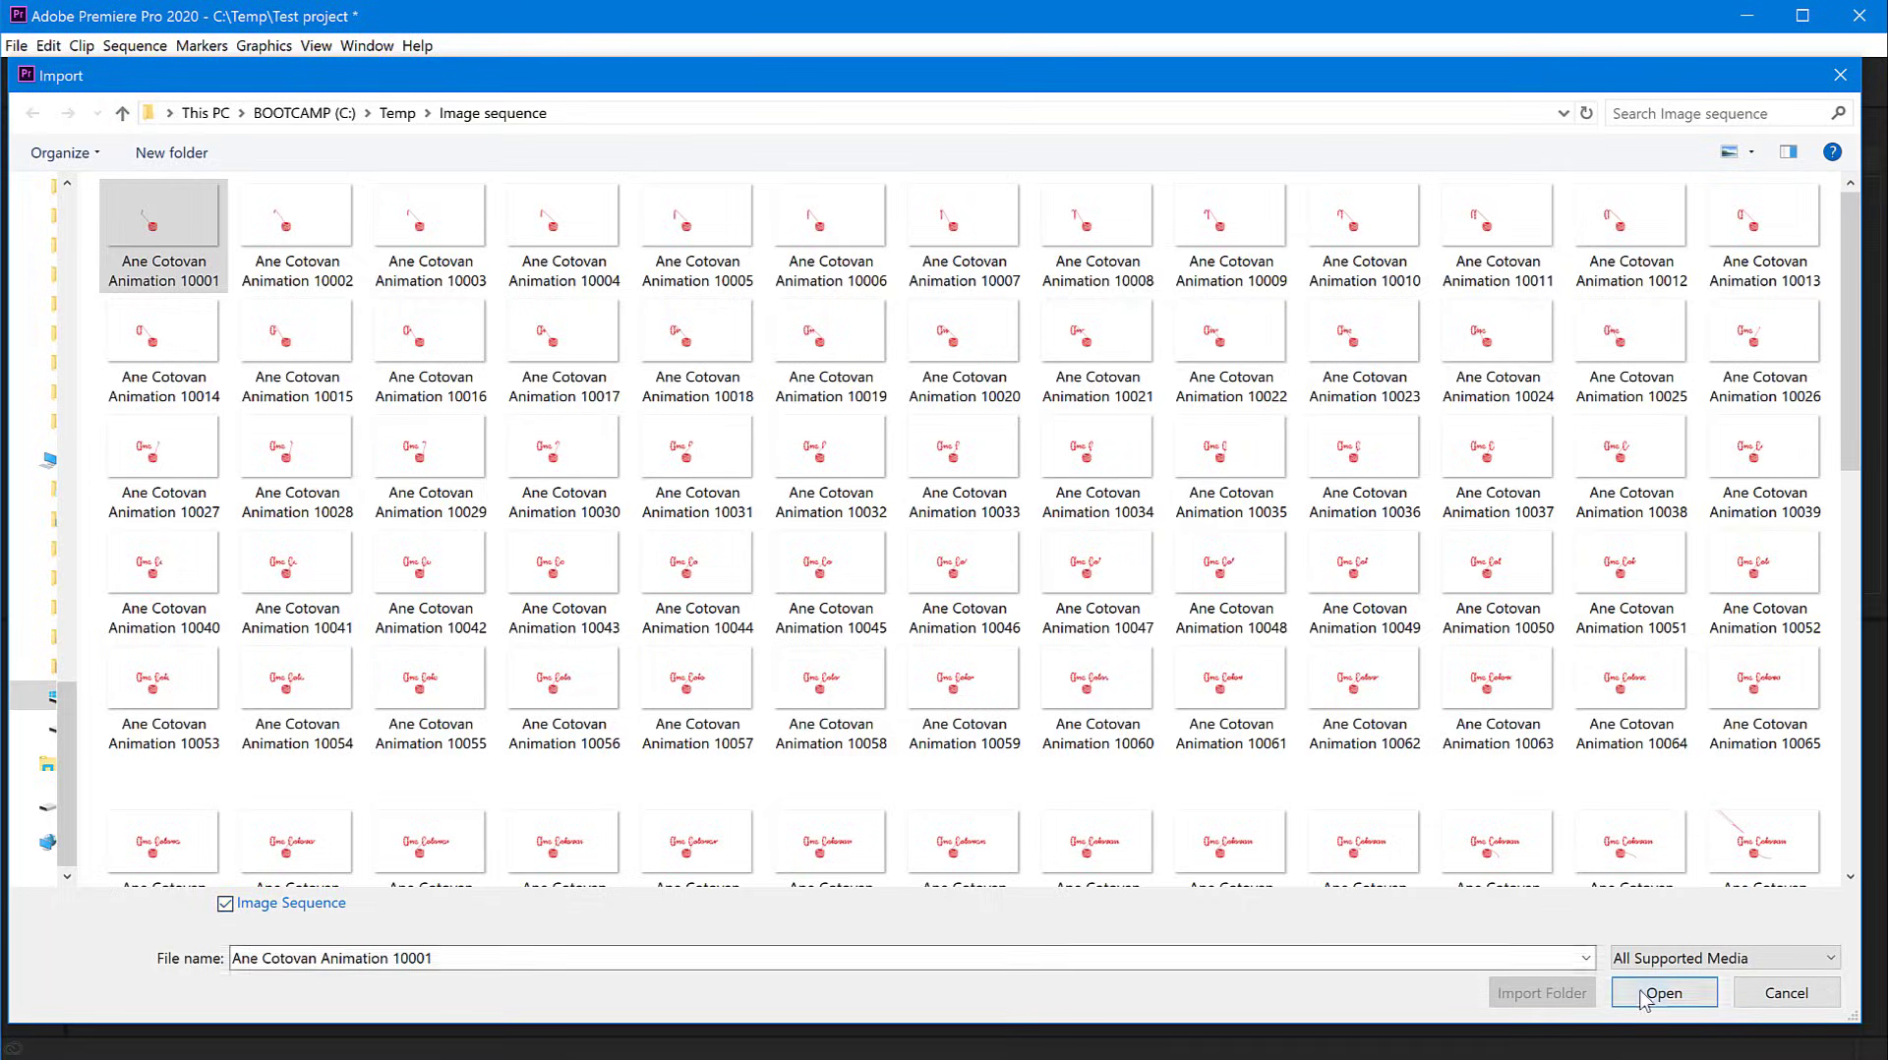
pyautogui.click(1664, 992)
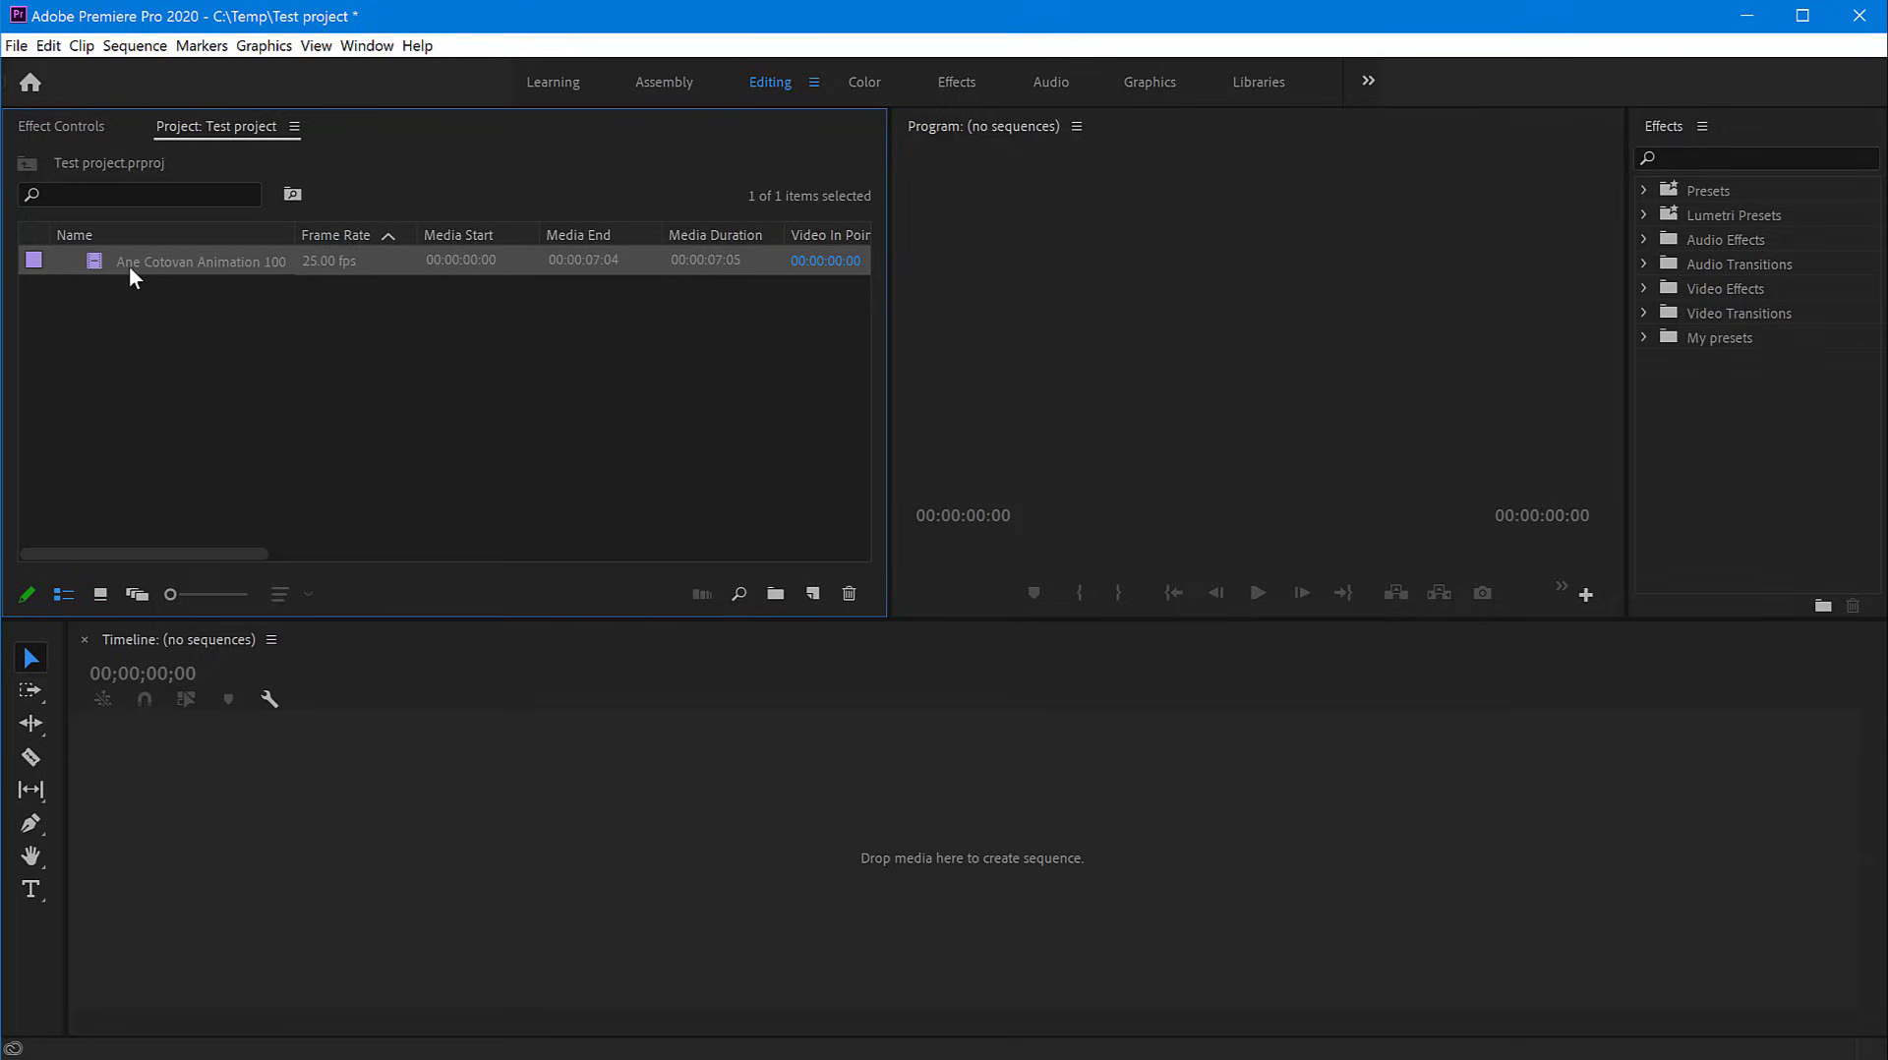
pyautogui.moveTo(290, 273)
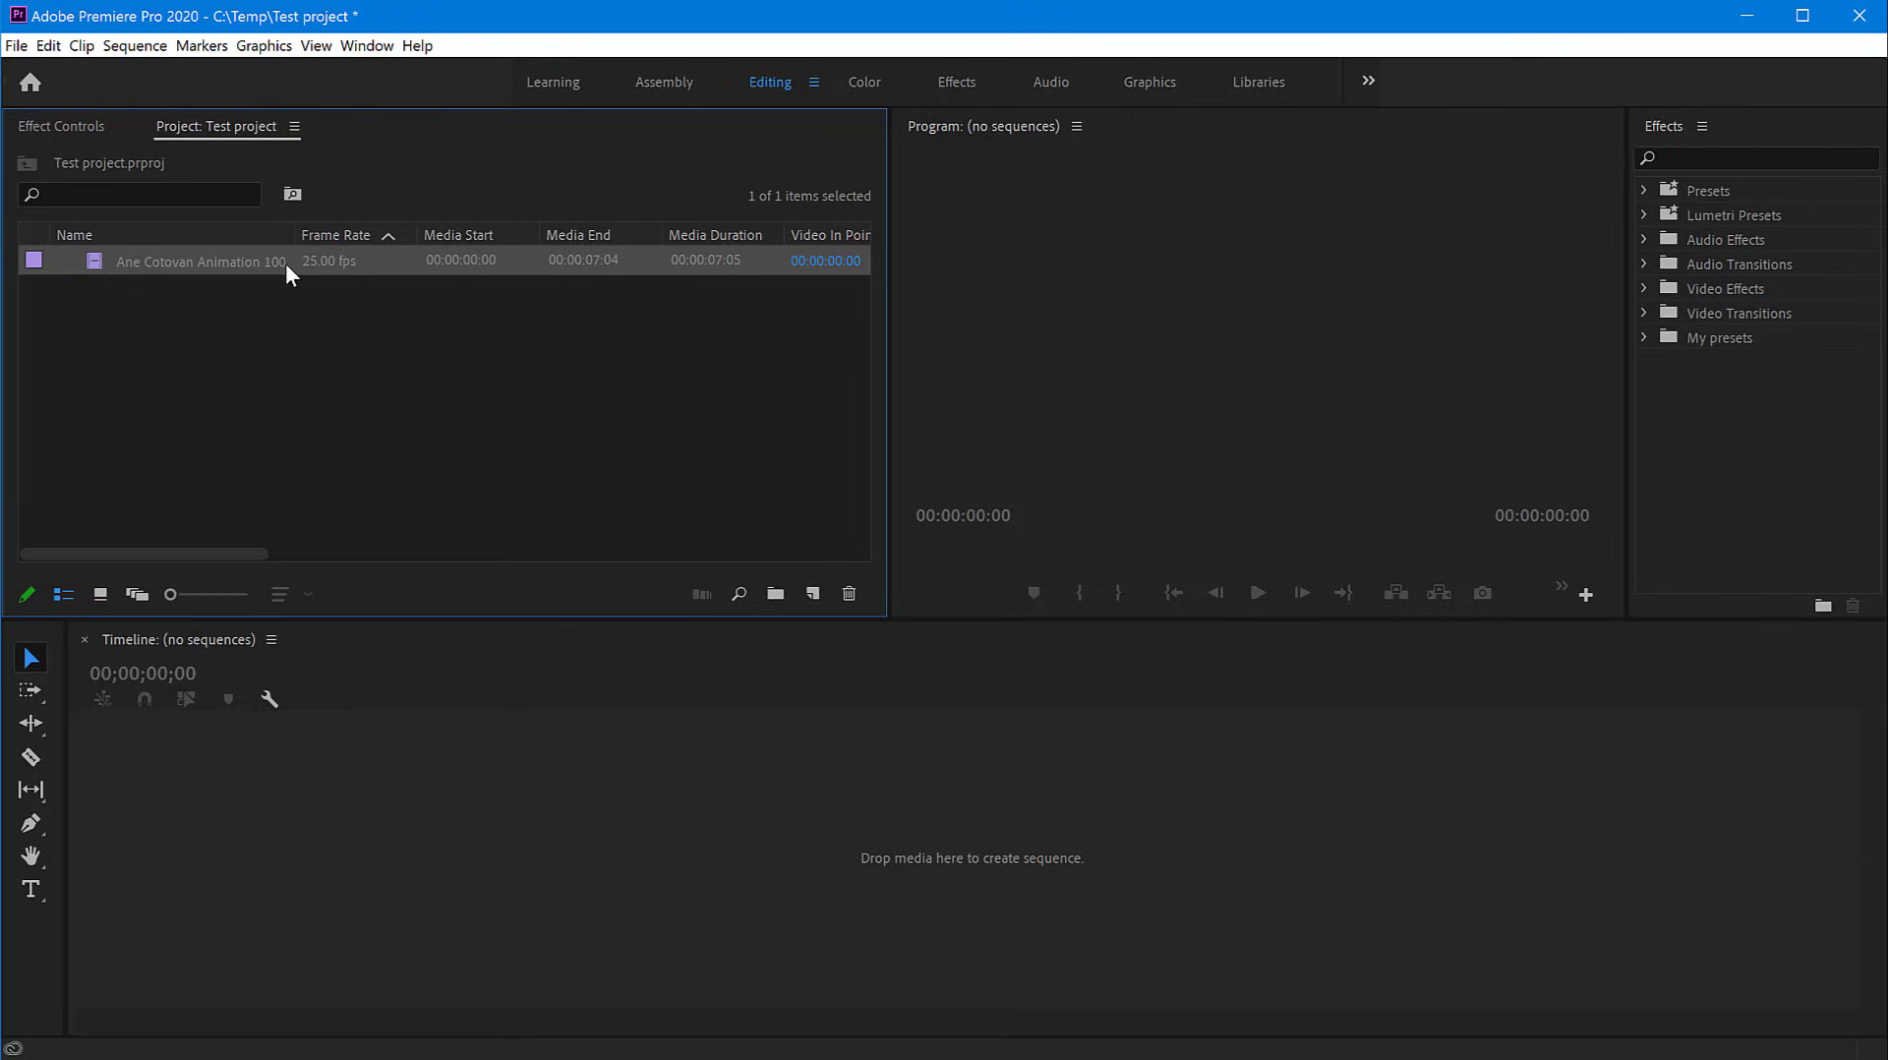
pyautogui.moveTo(304, 234); pyautogui.dragTo(337, 234)
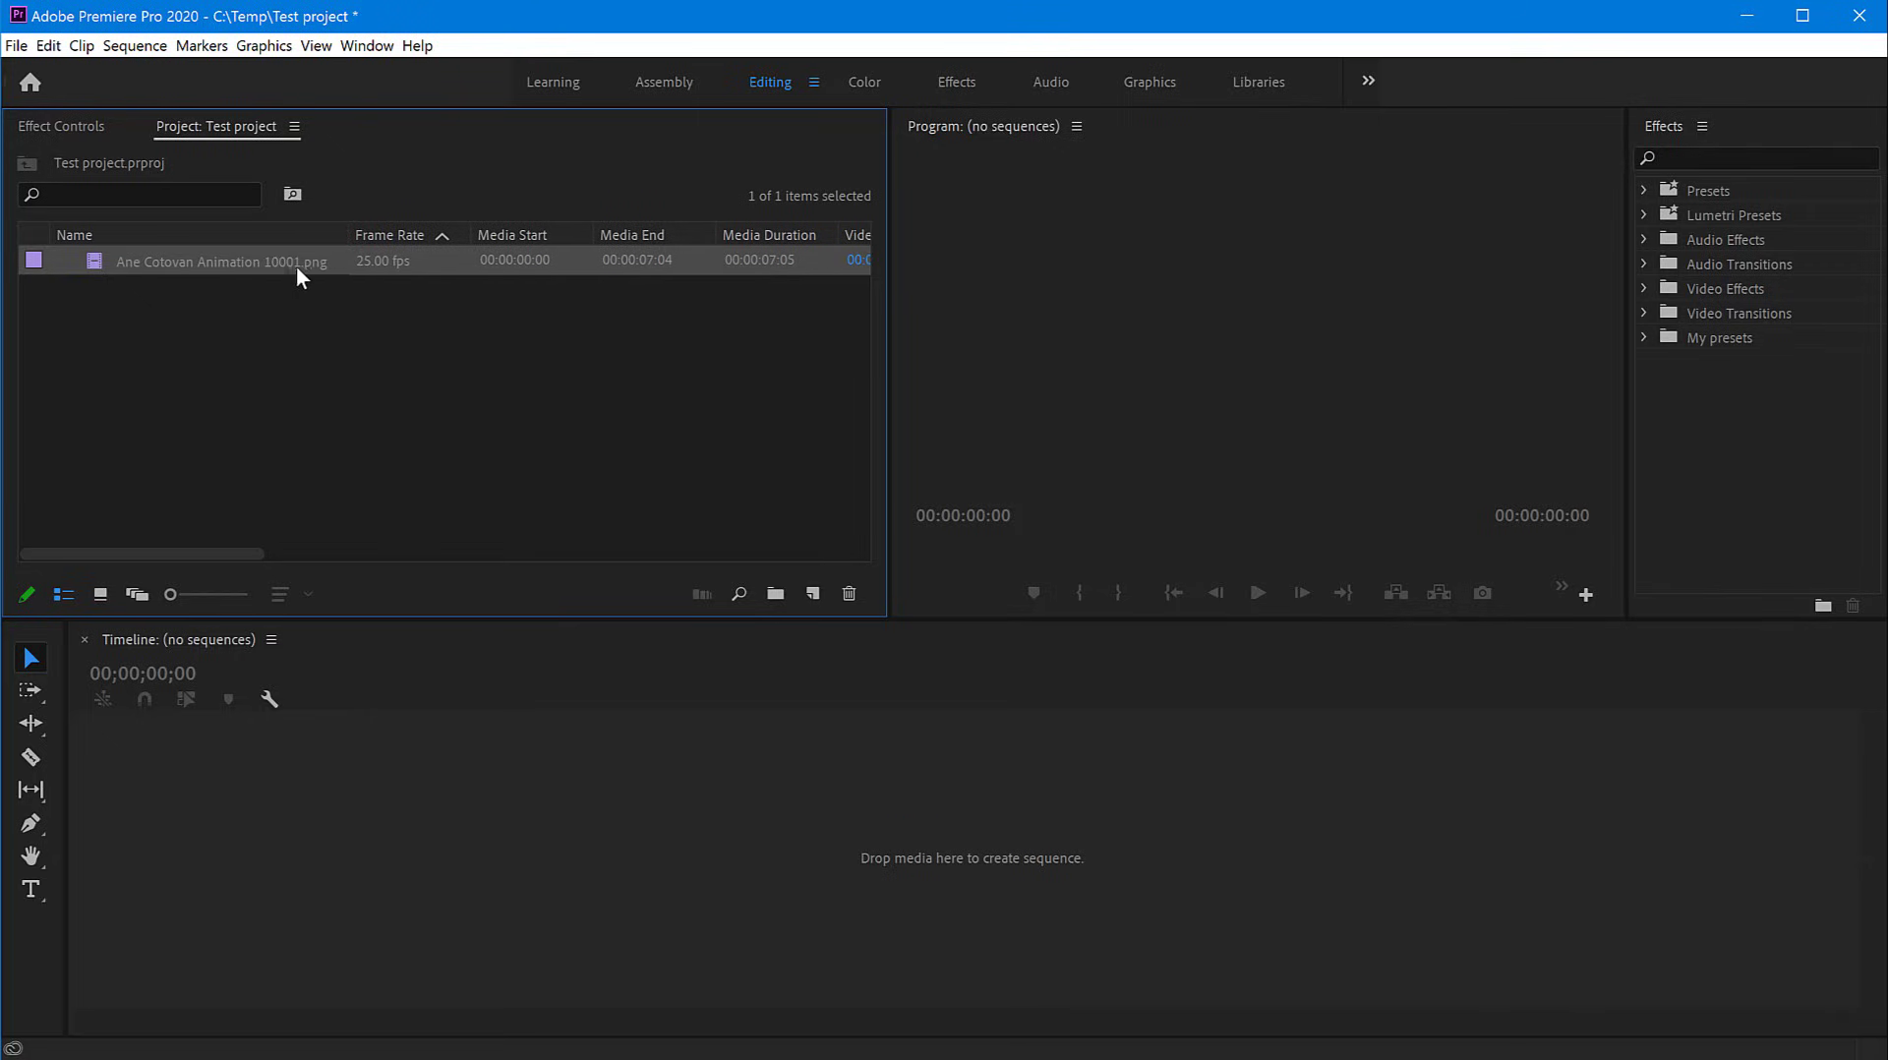
pyautogui.moveTo(170, 274)
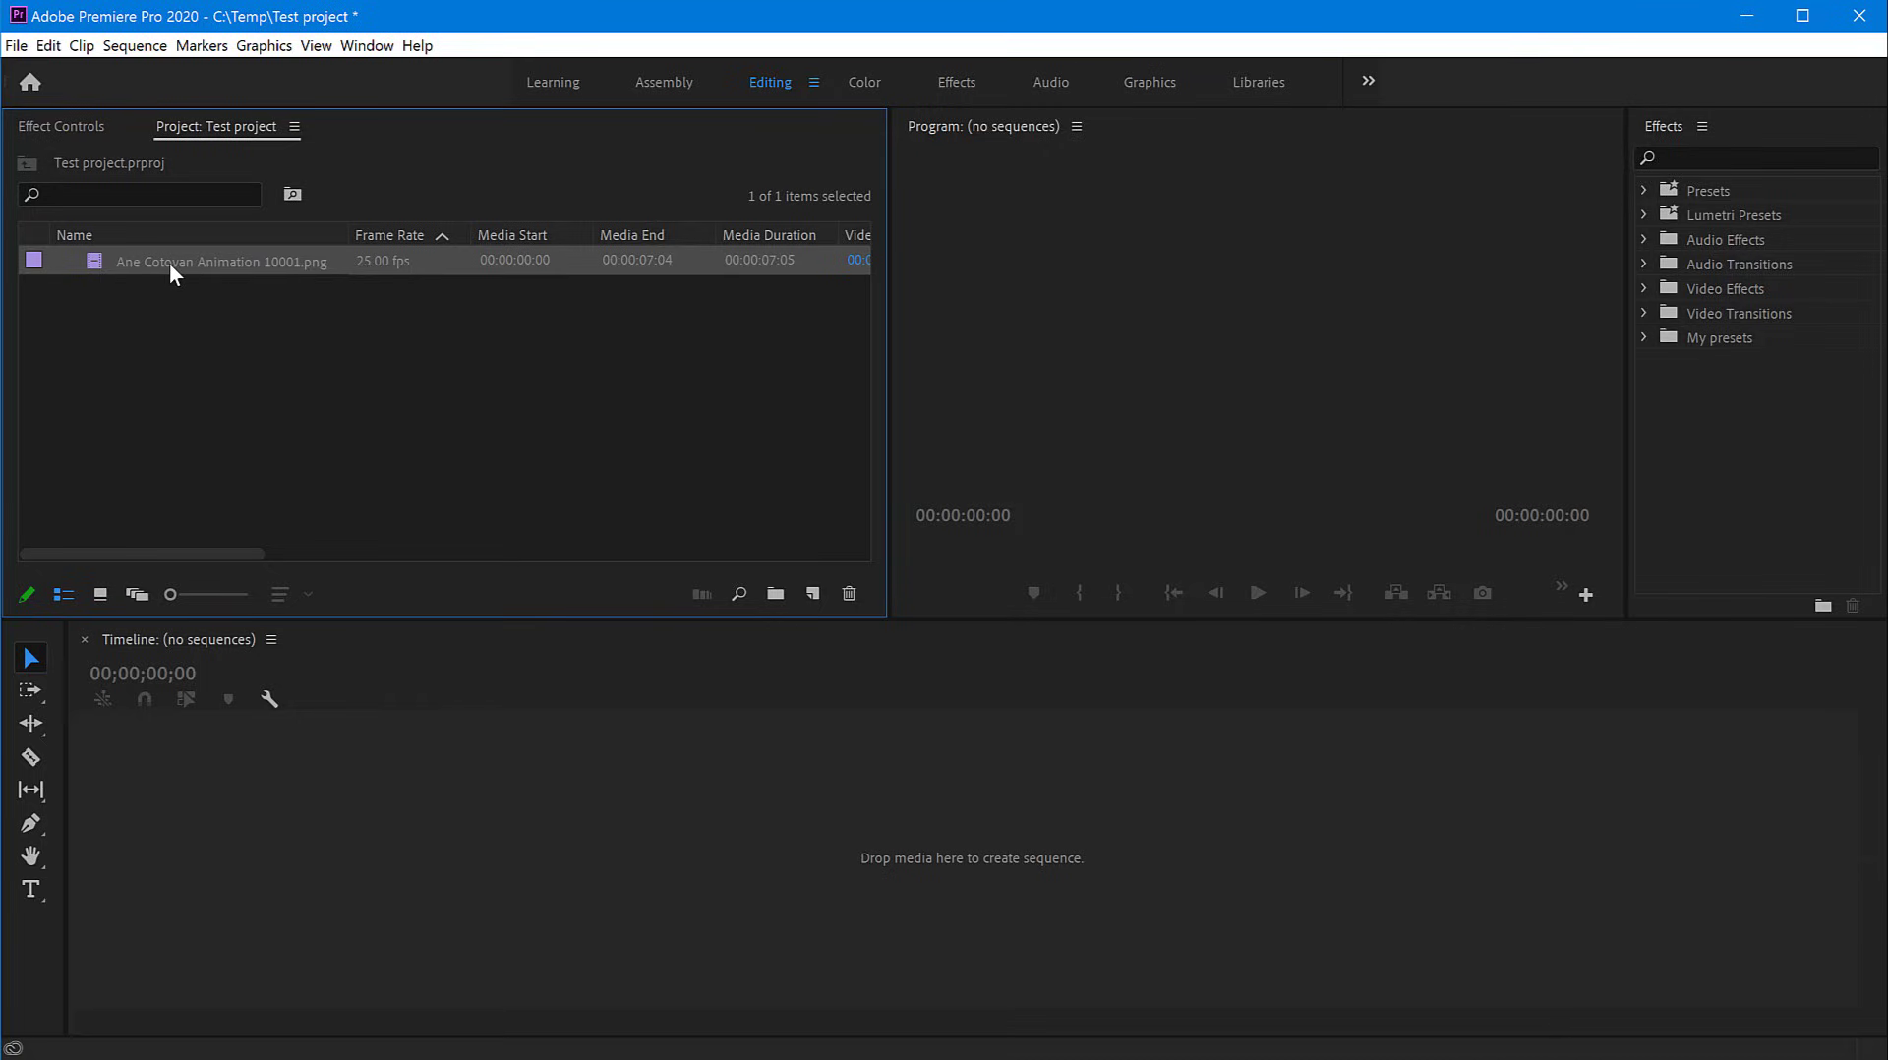
pyautogui.moveTo(276, 270)
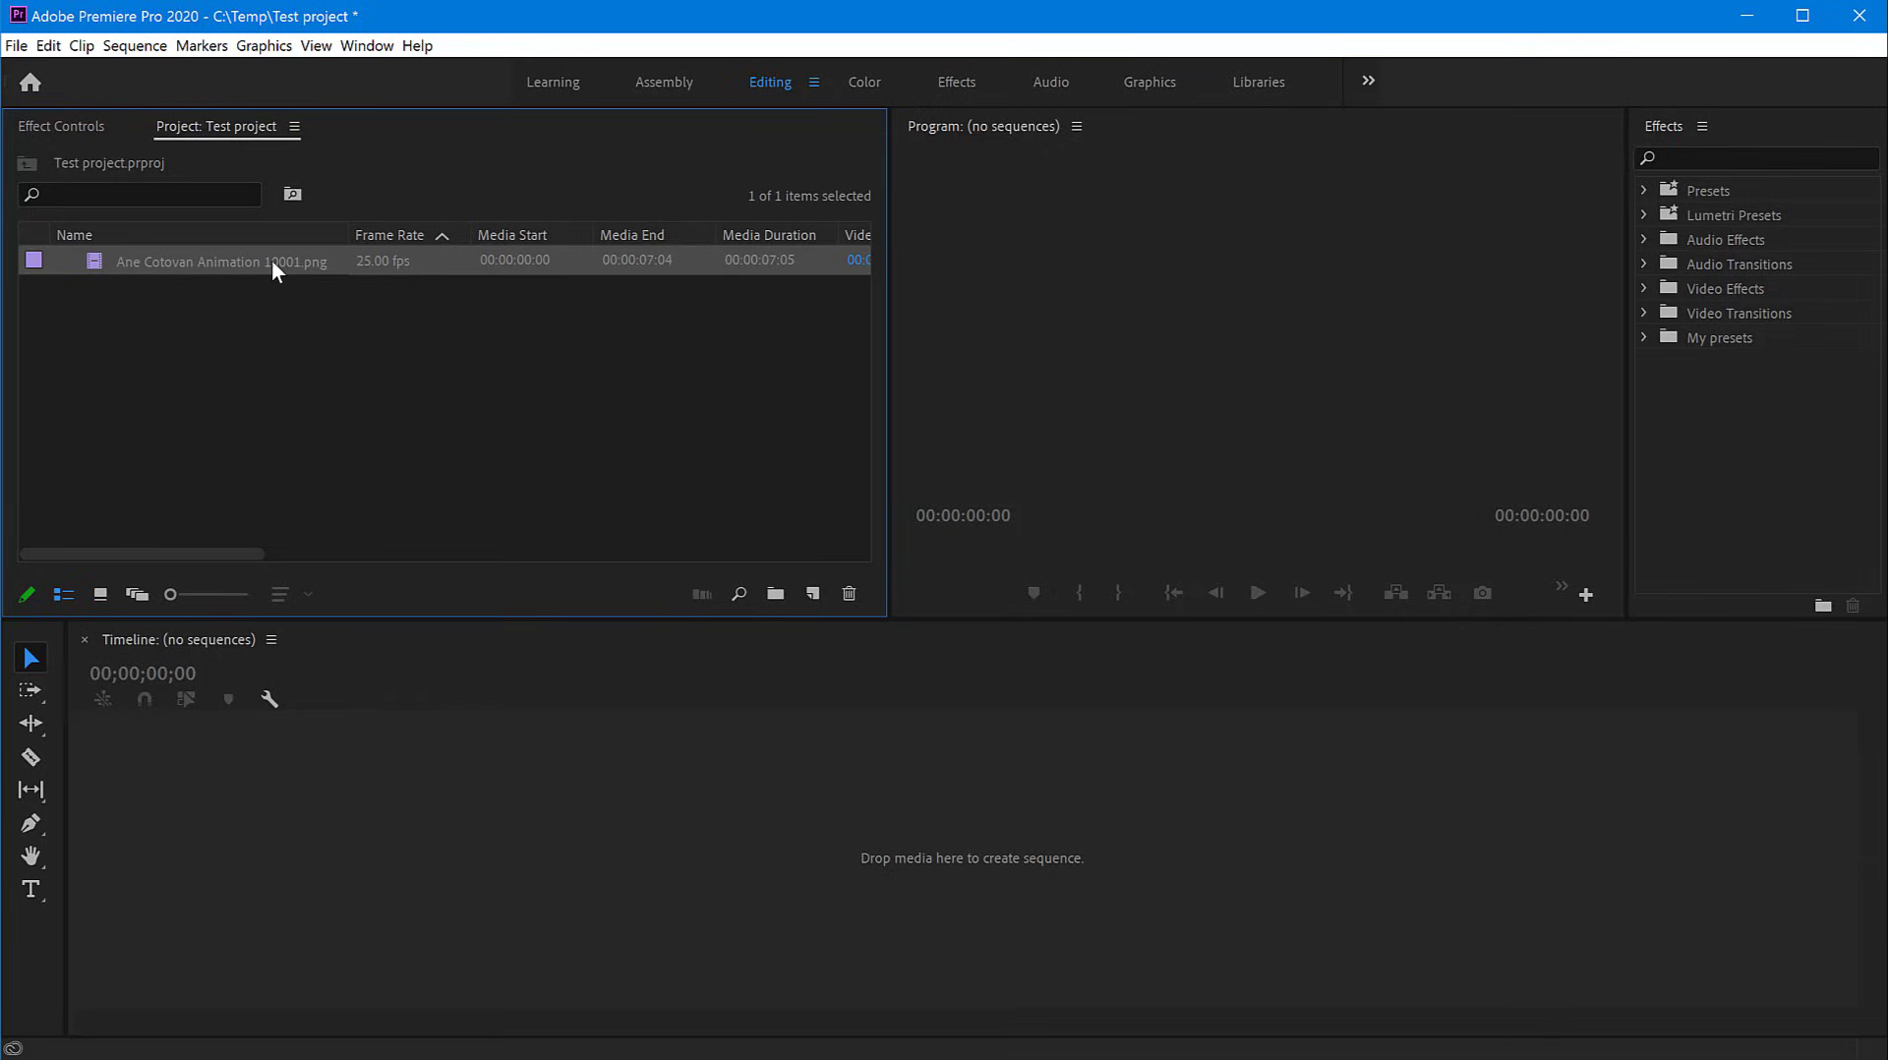
pyautogui.moveTo(460, 275)
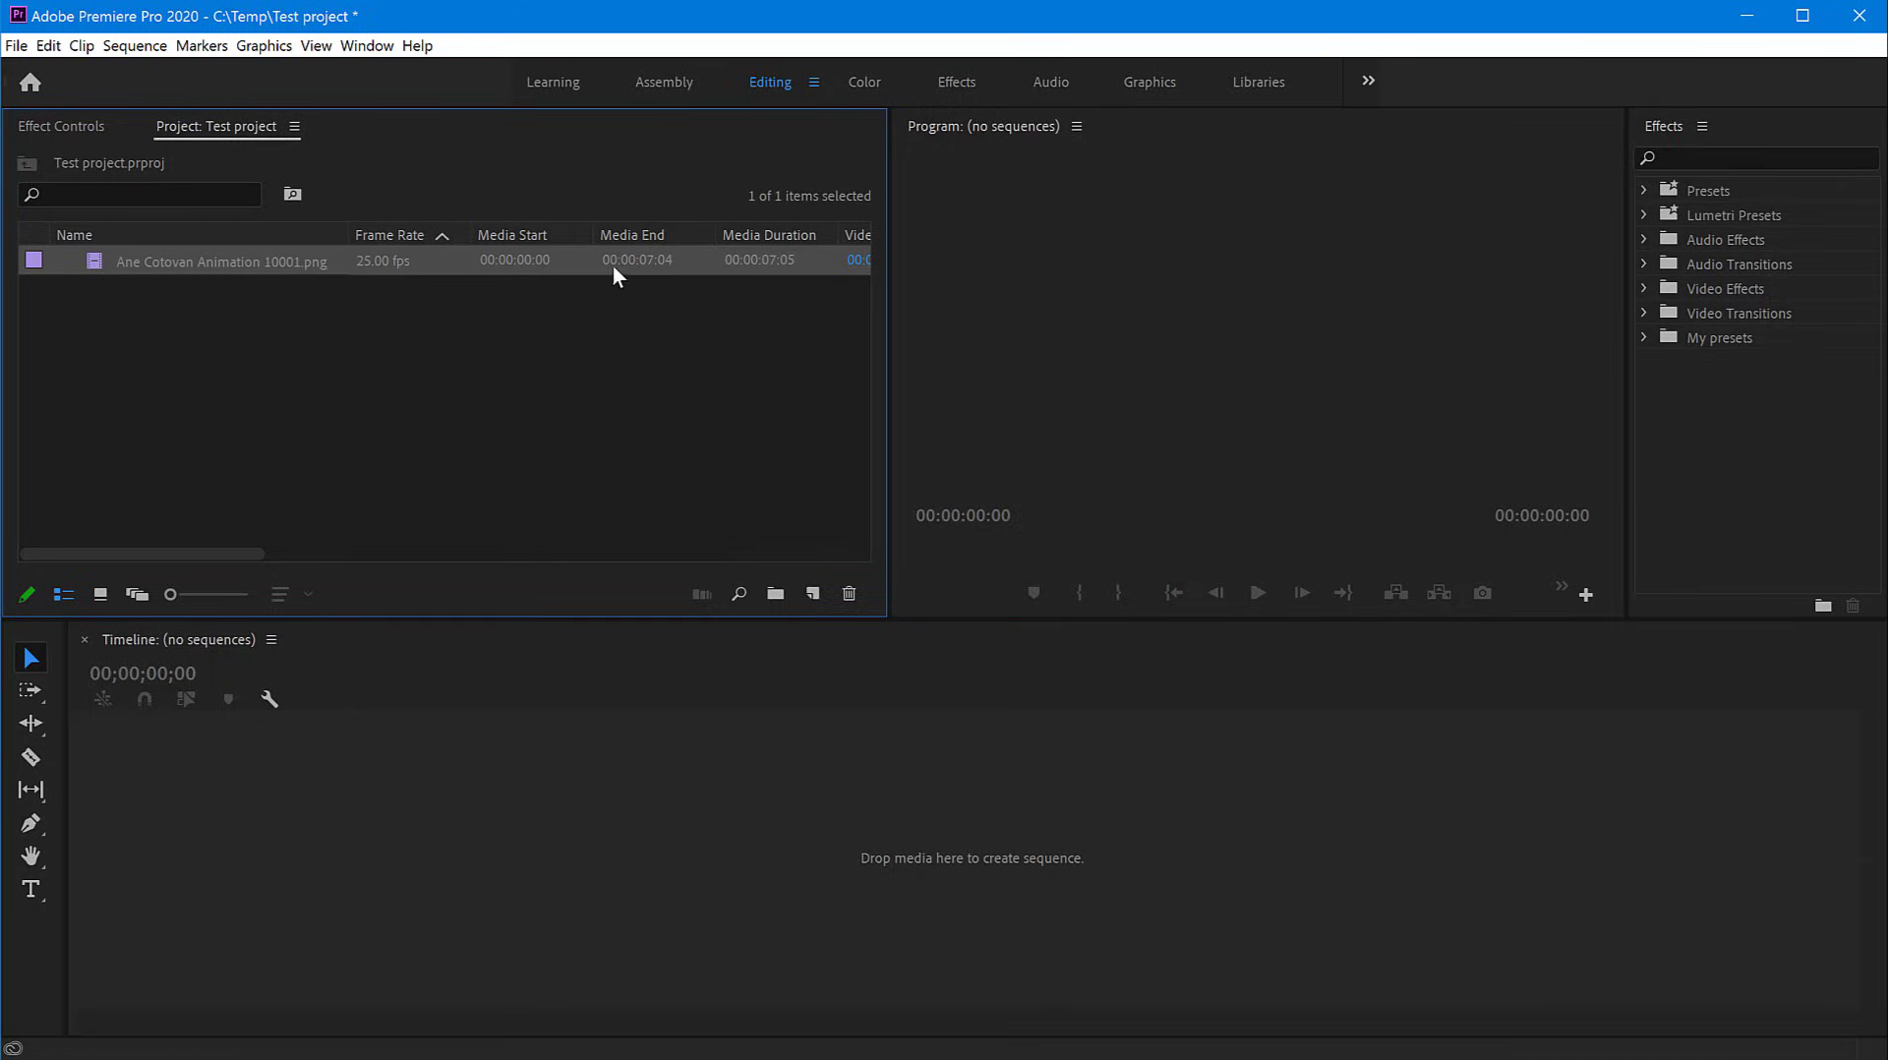
pyautogui.moveTo(652, 278)
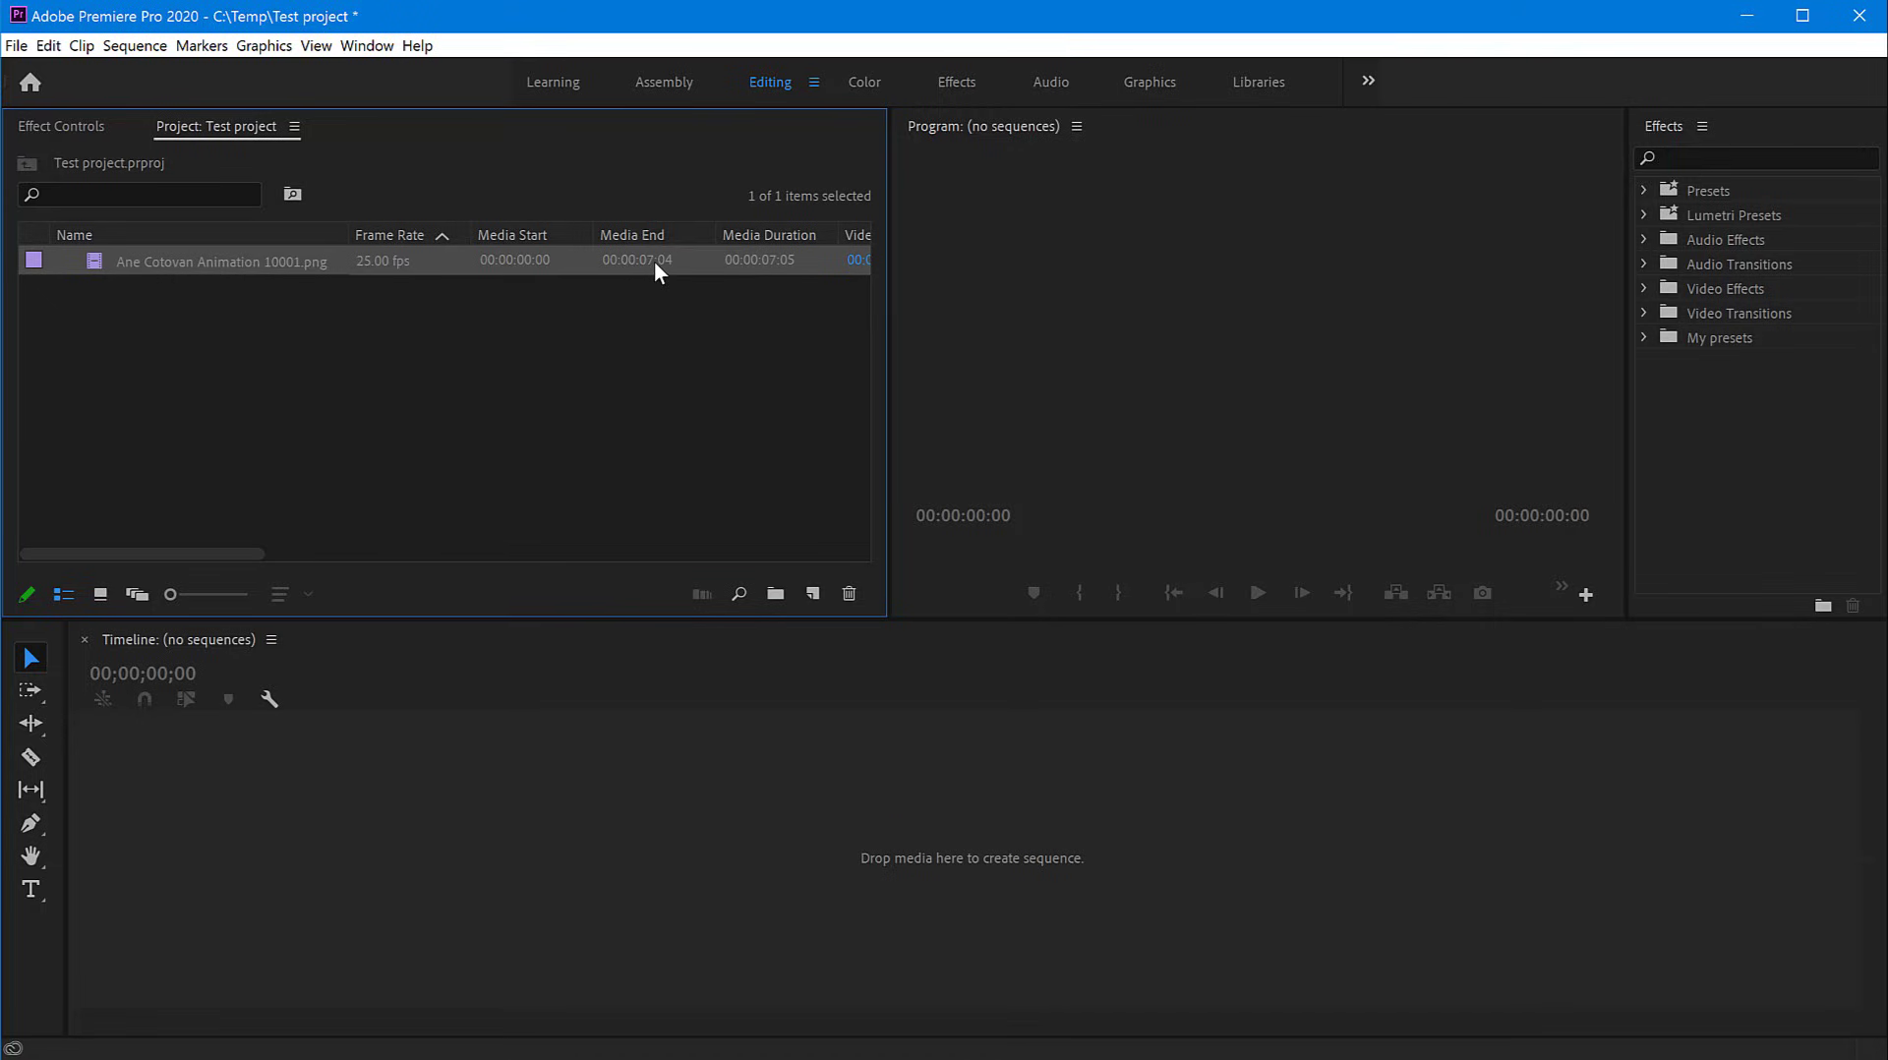
pyautogui.moveTo(574, 298)
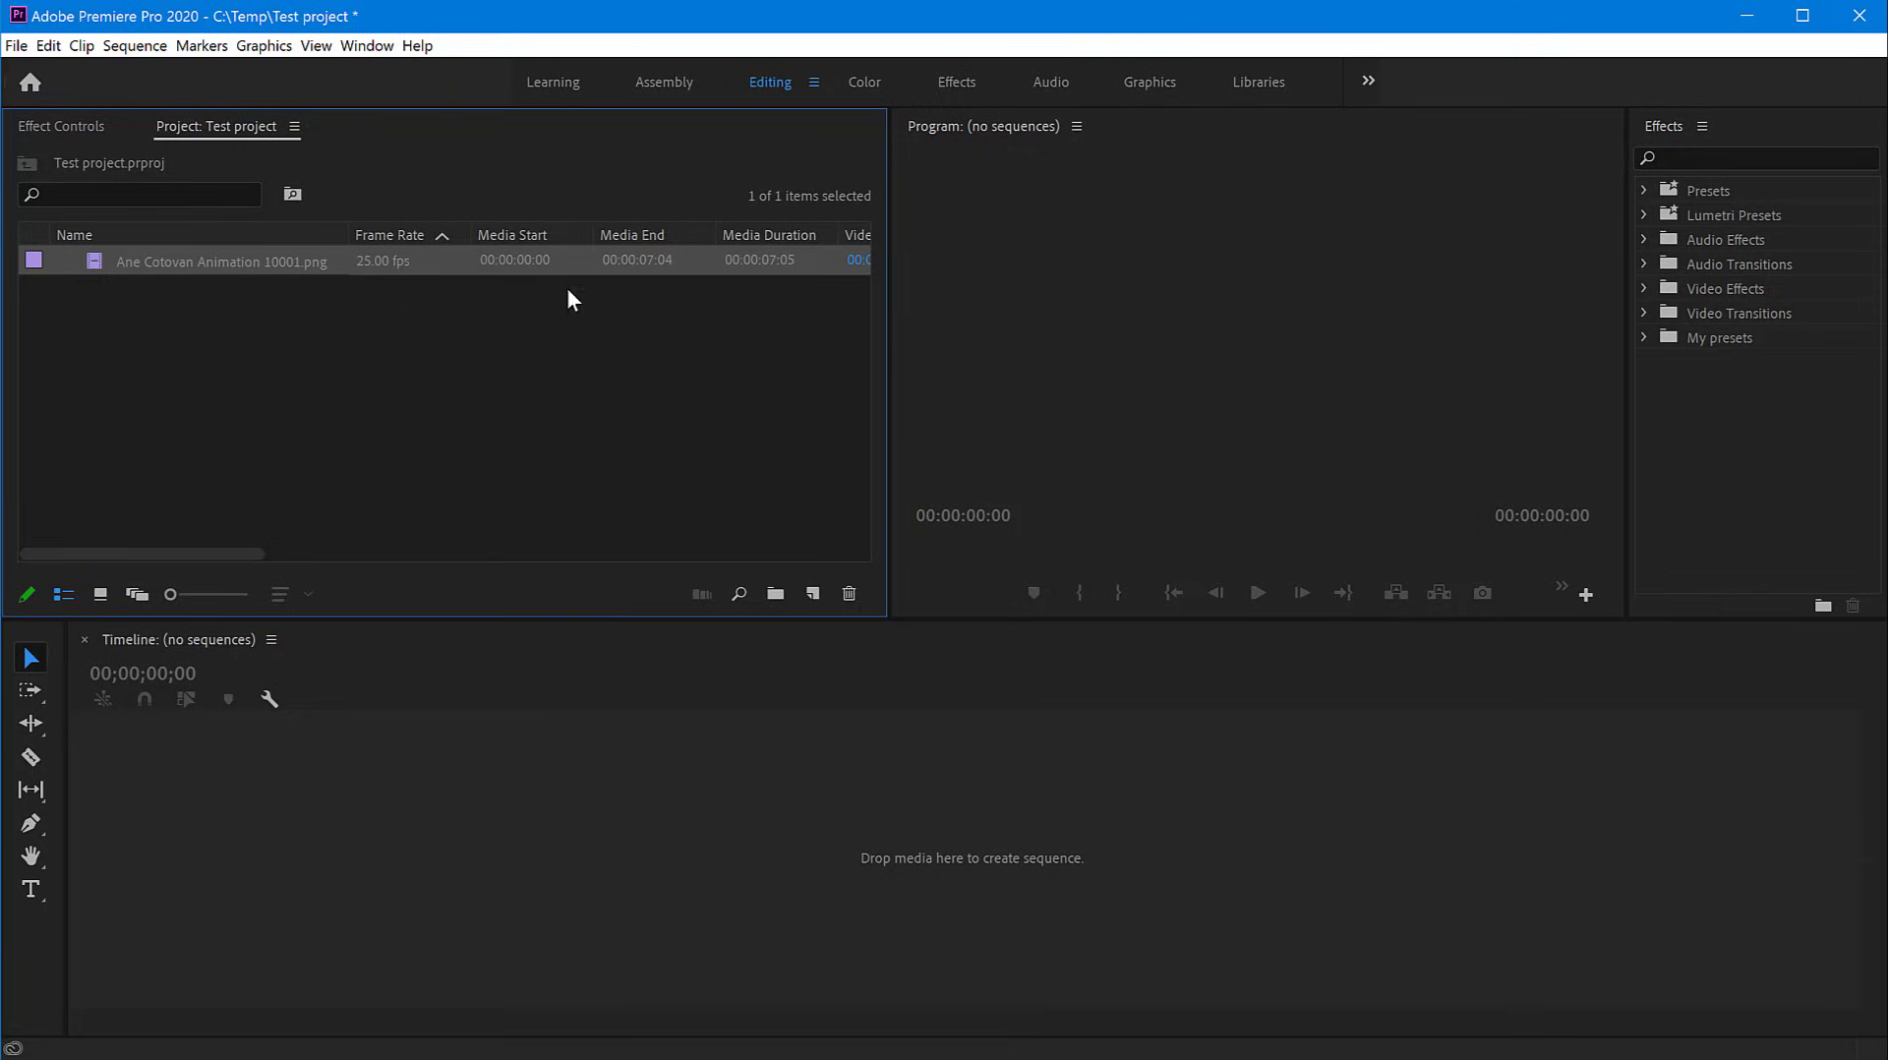
pyautogui.moveTo(163, 269)
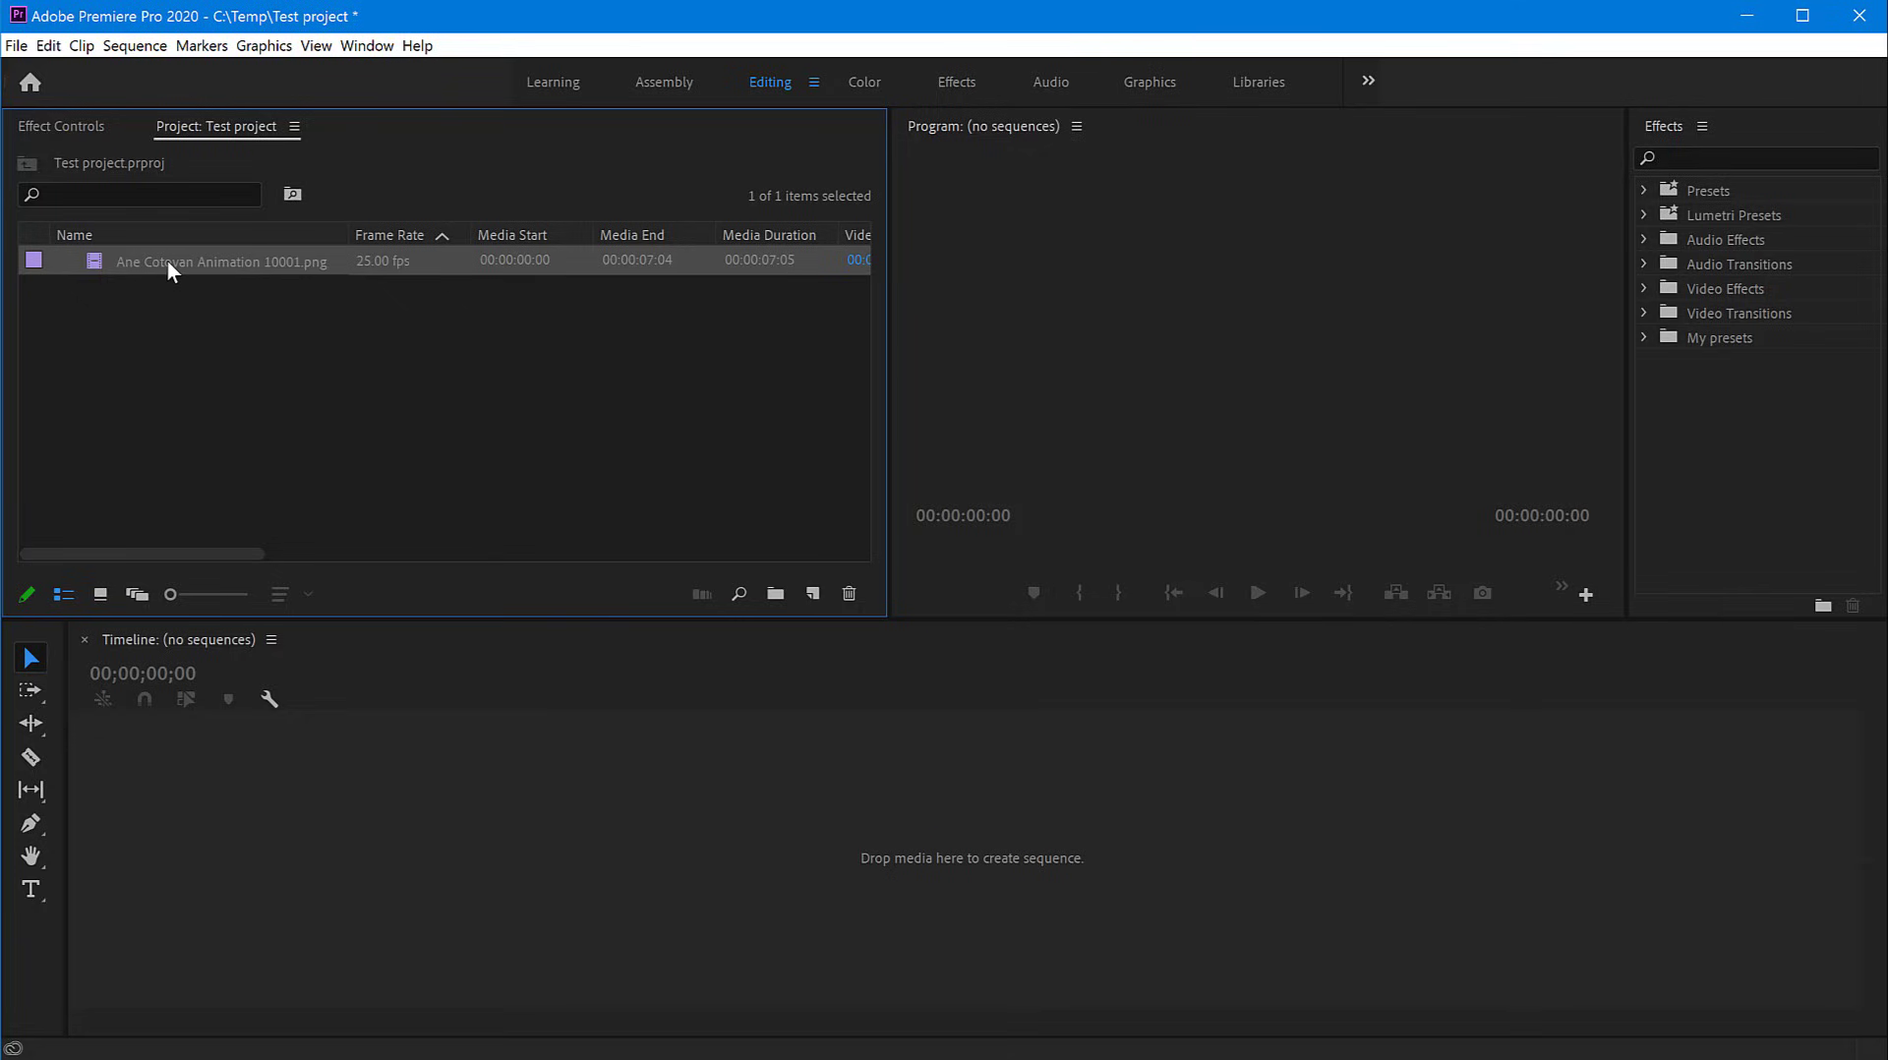
pyautogui.doubleClick(221, 261)
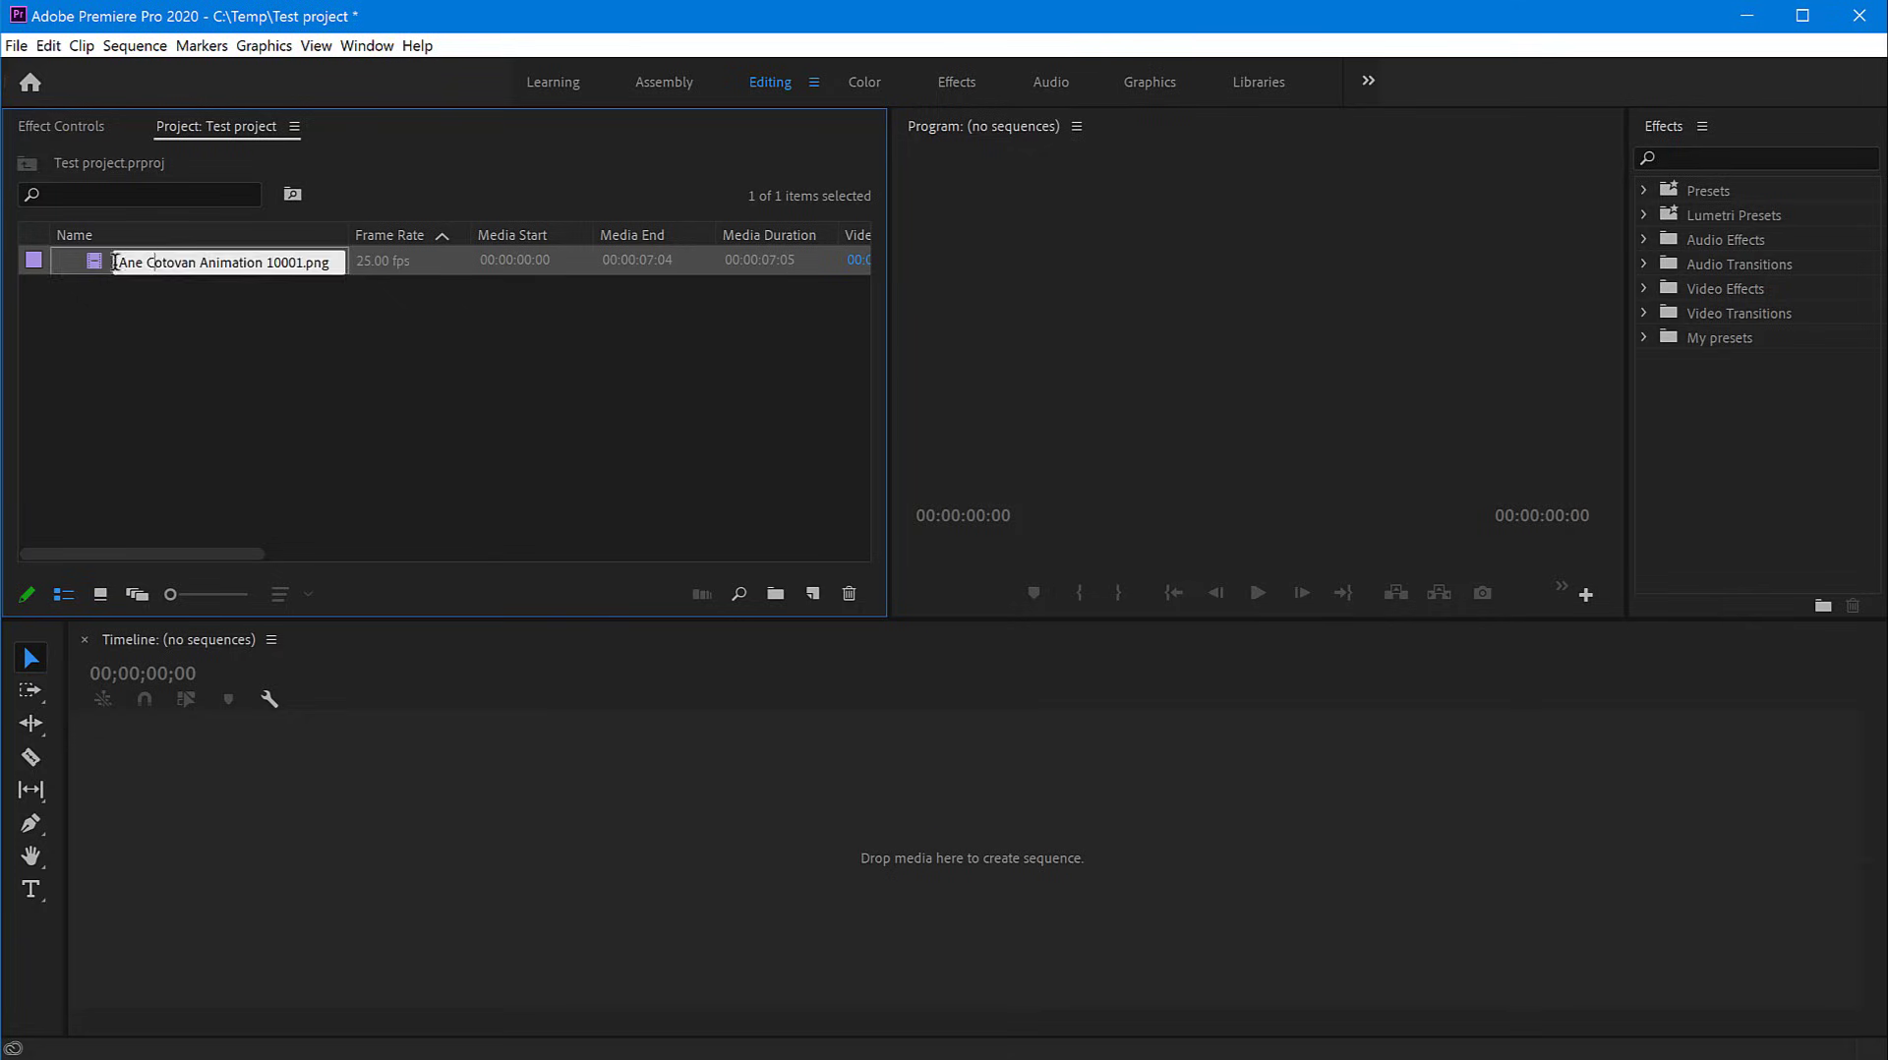
pyautogui.doubleClick(226, 262)
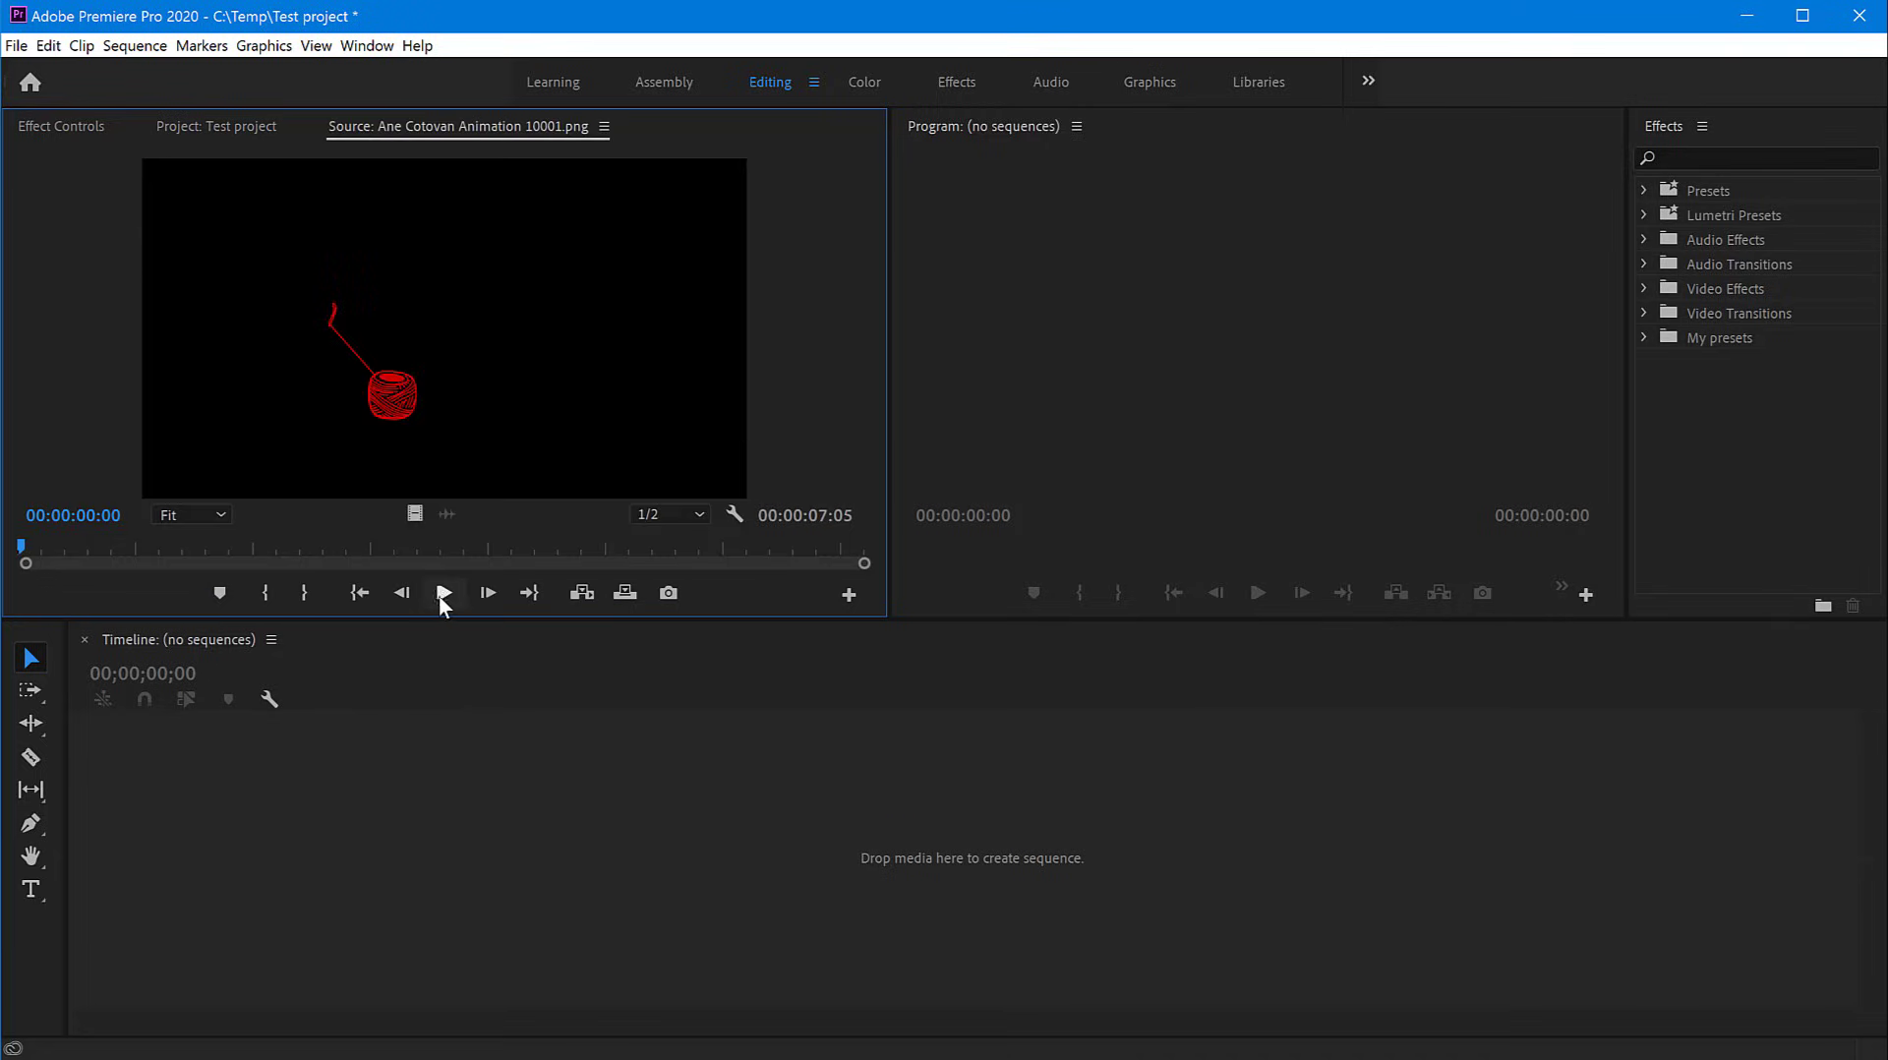
pyautogui.click(444, 592)
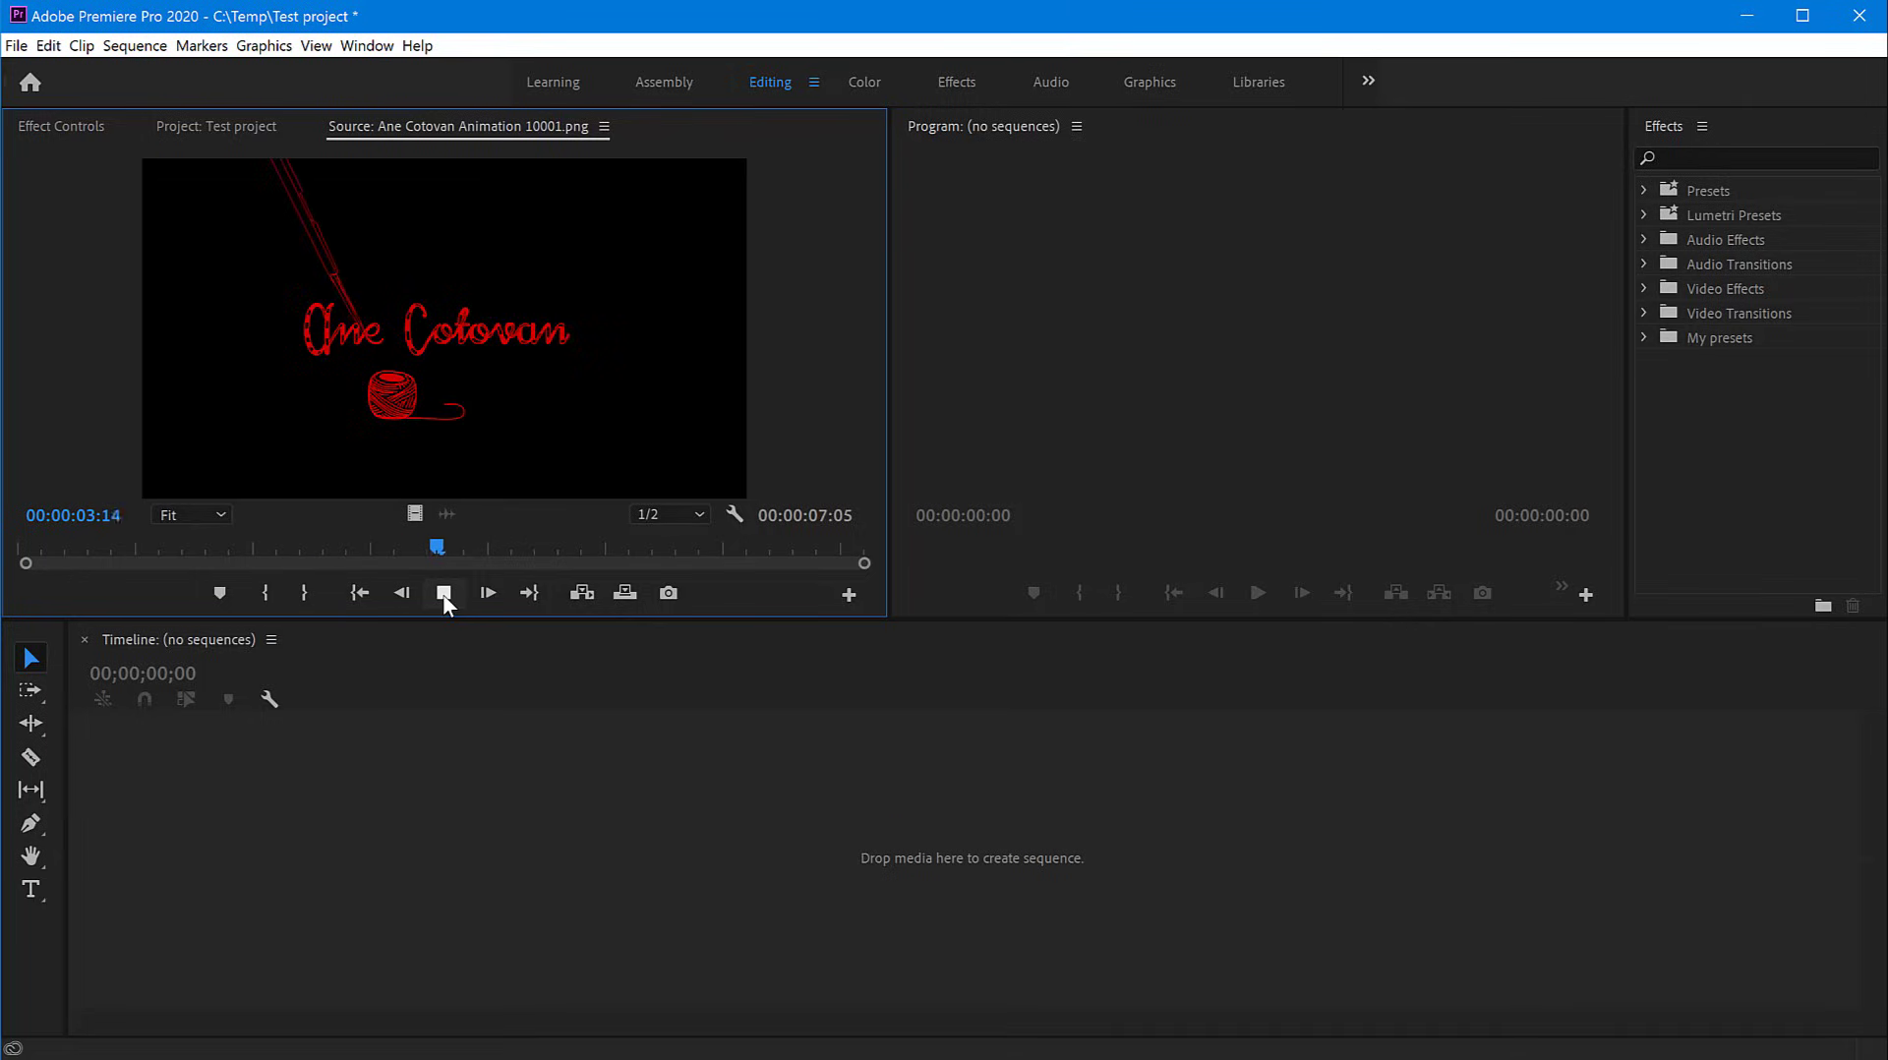
pyautogui.click(604, 126)
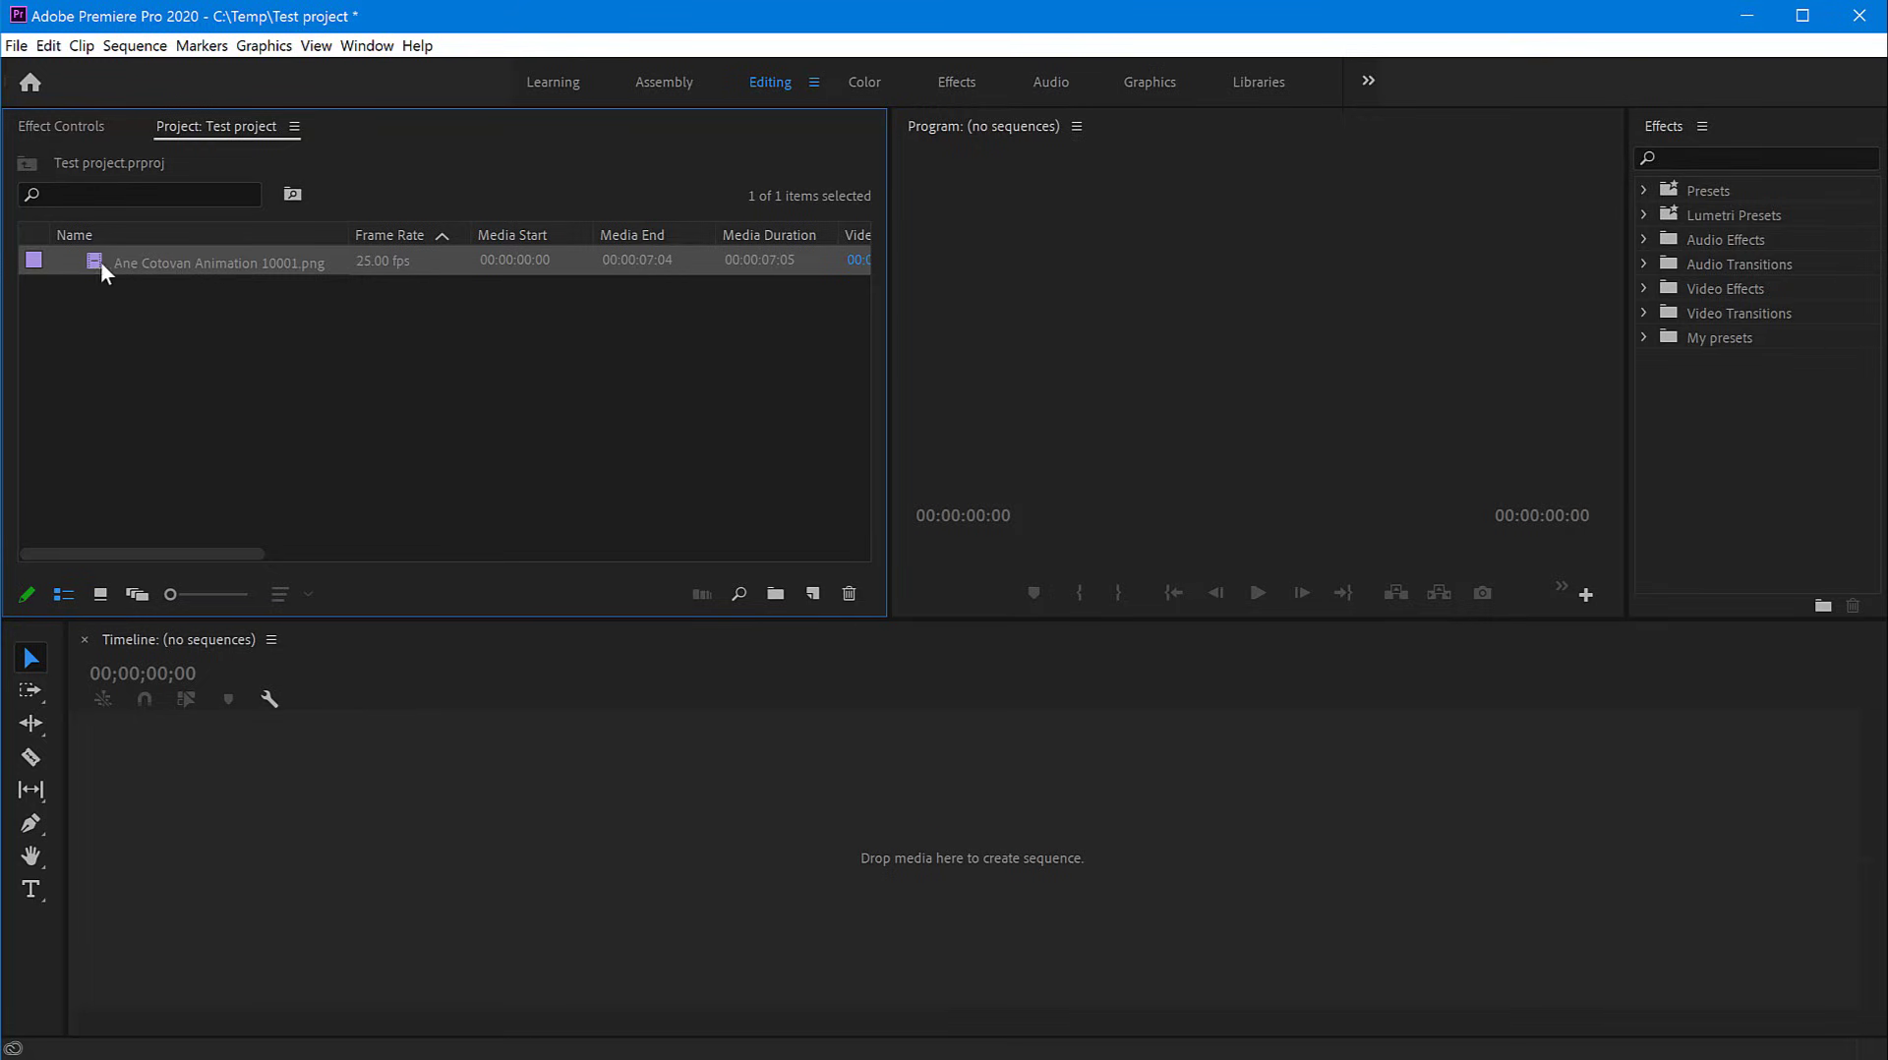
# Build a sequence from the Ane Cotovan clip and scrub to the logo near 4 seconds
pyautogui.rightClick(109, 266)
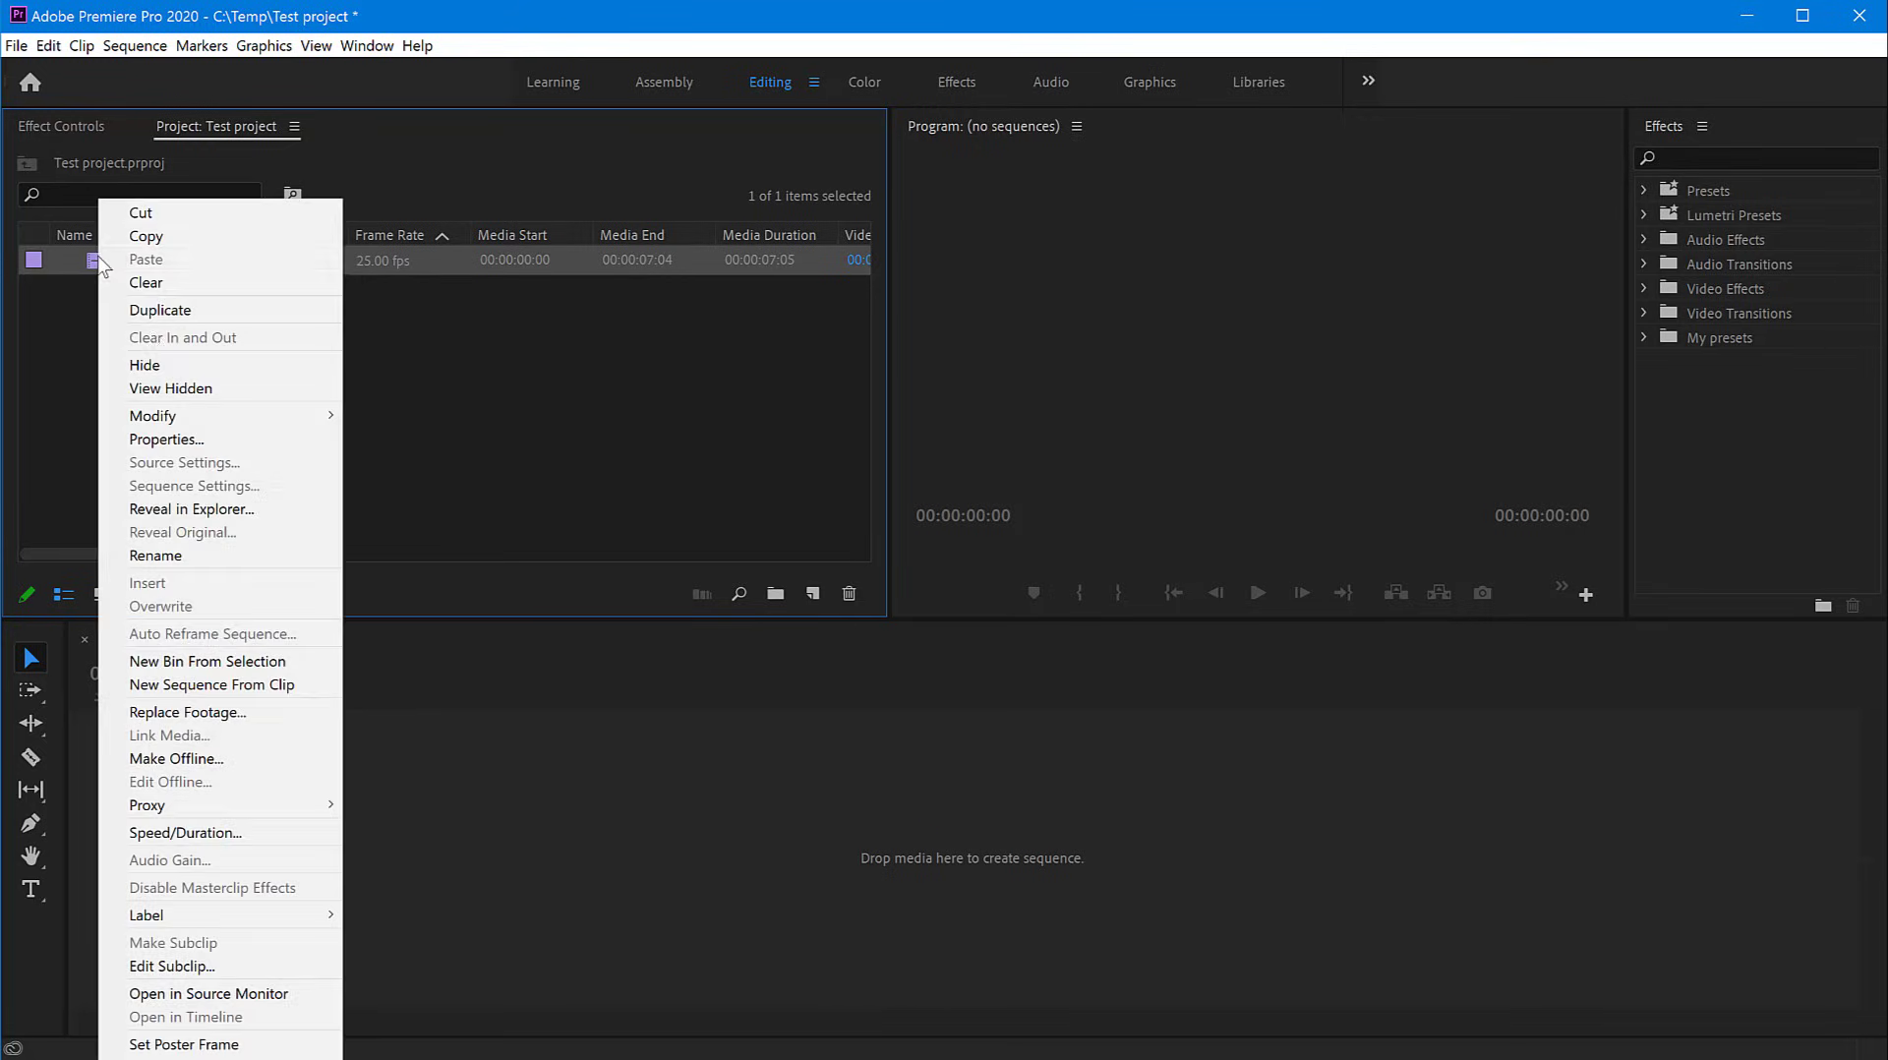
pyautogui.click(211, 684)
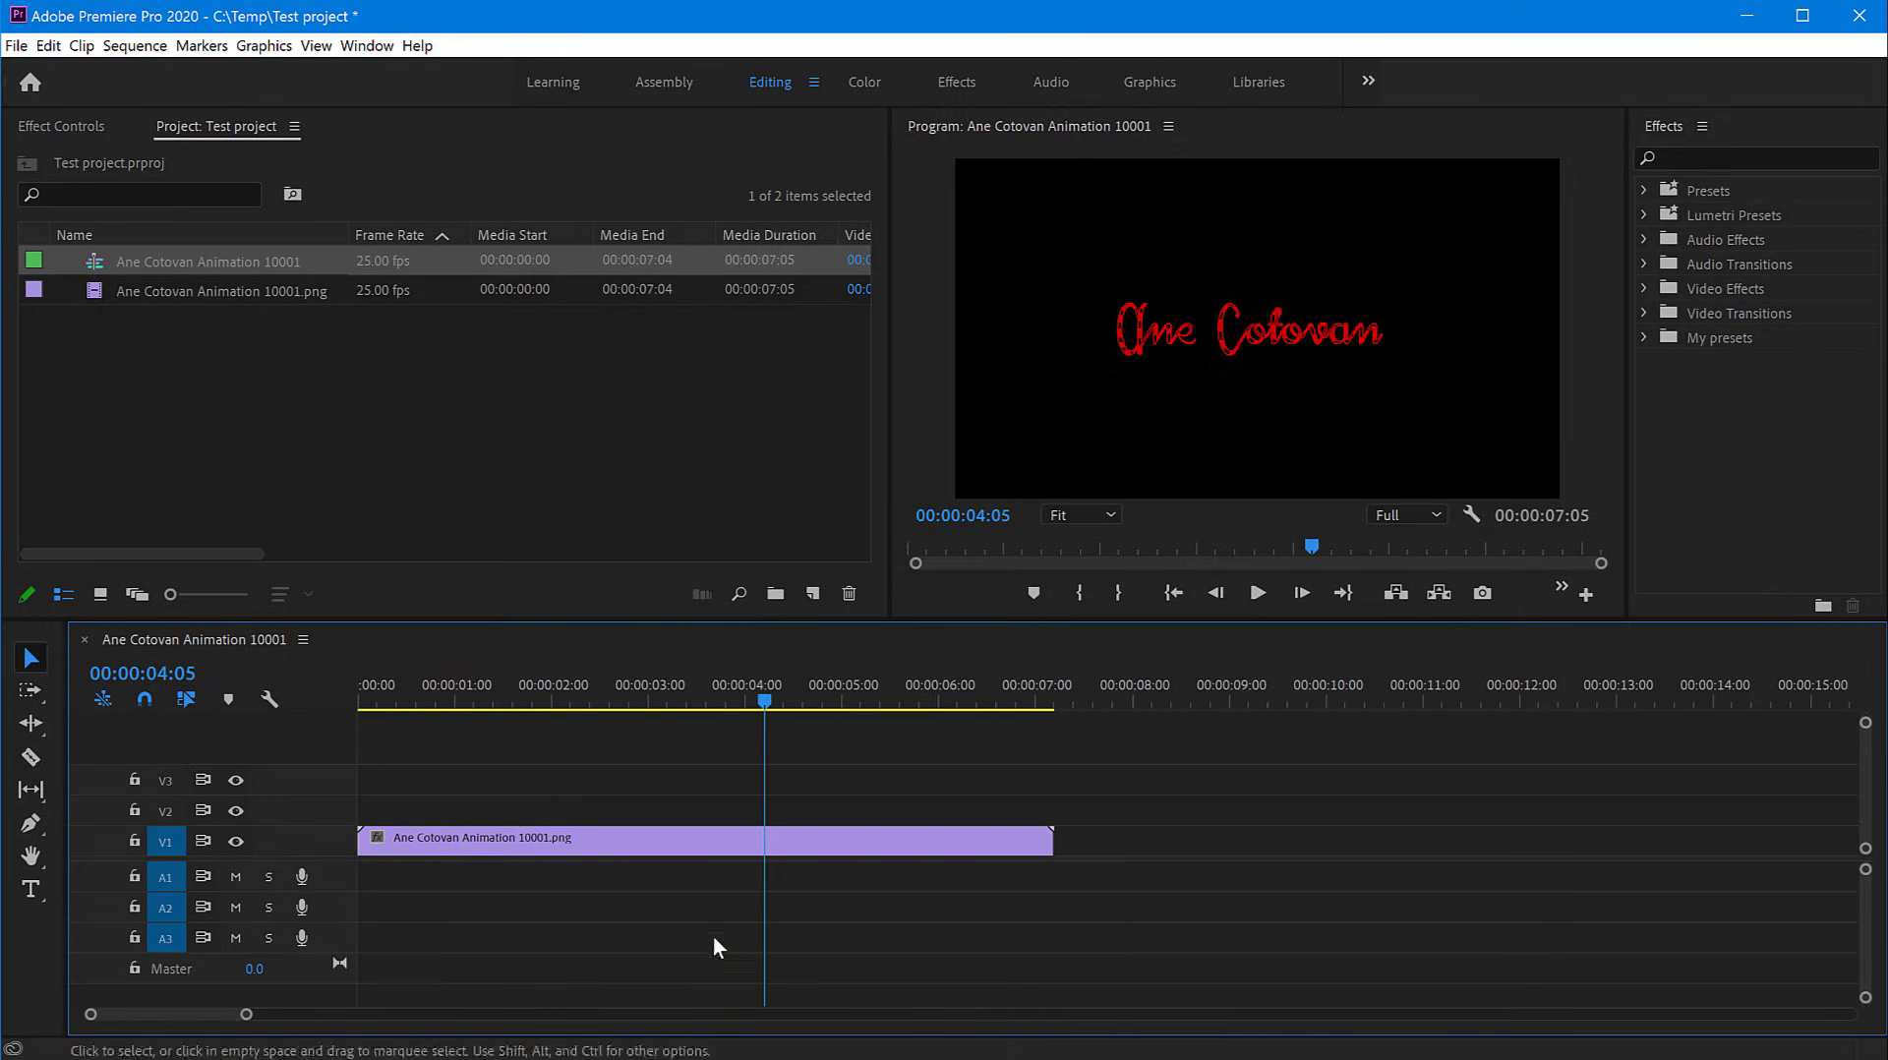
pyautogui.click(733, 700)
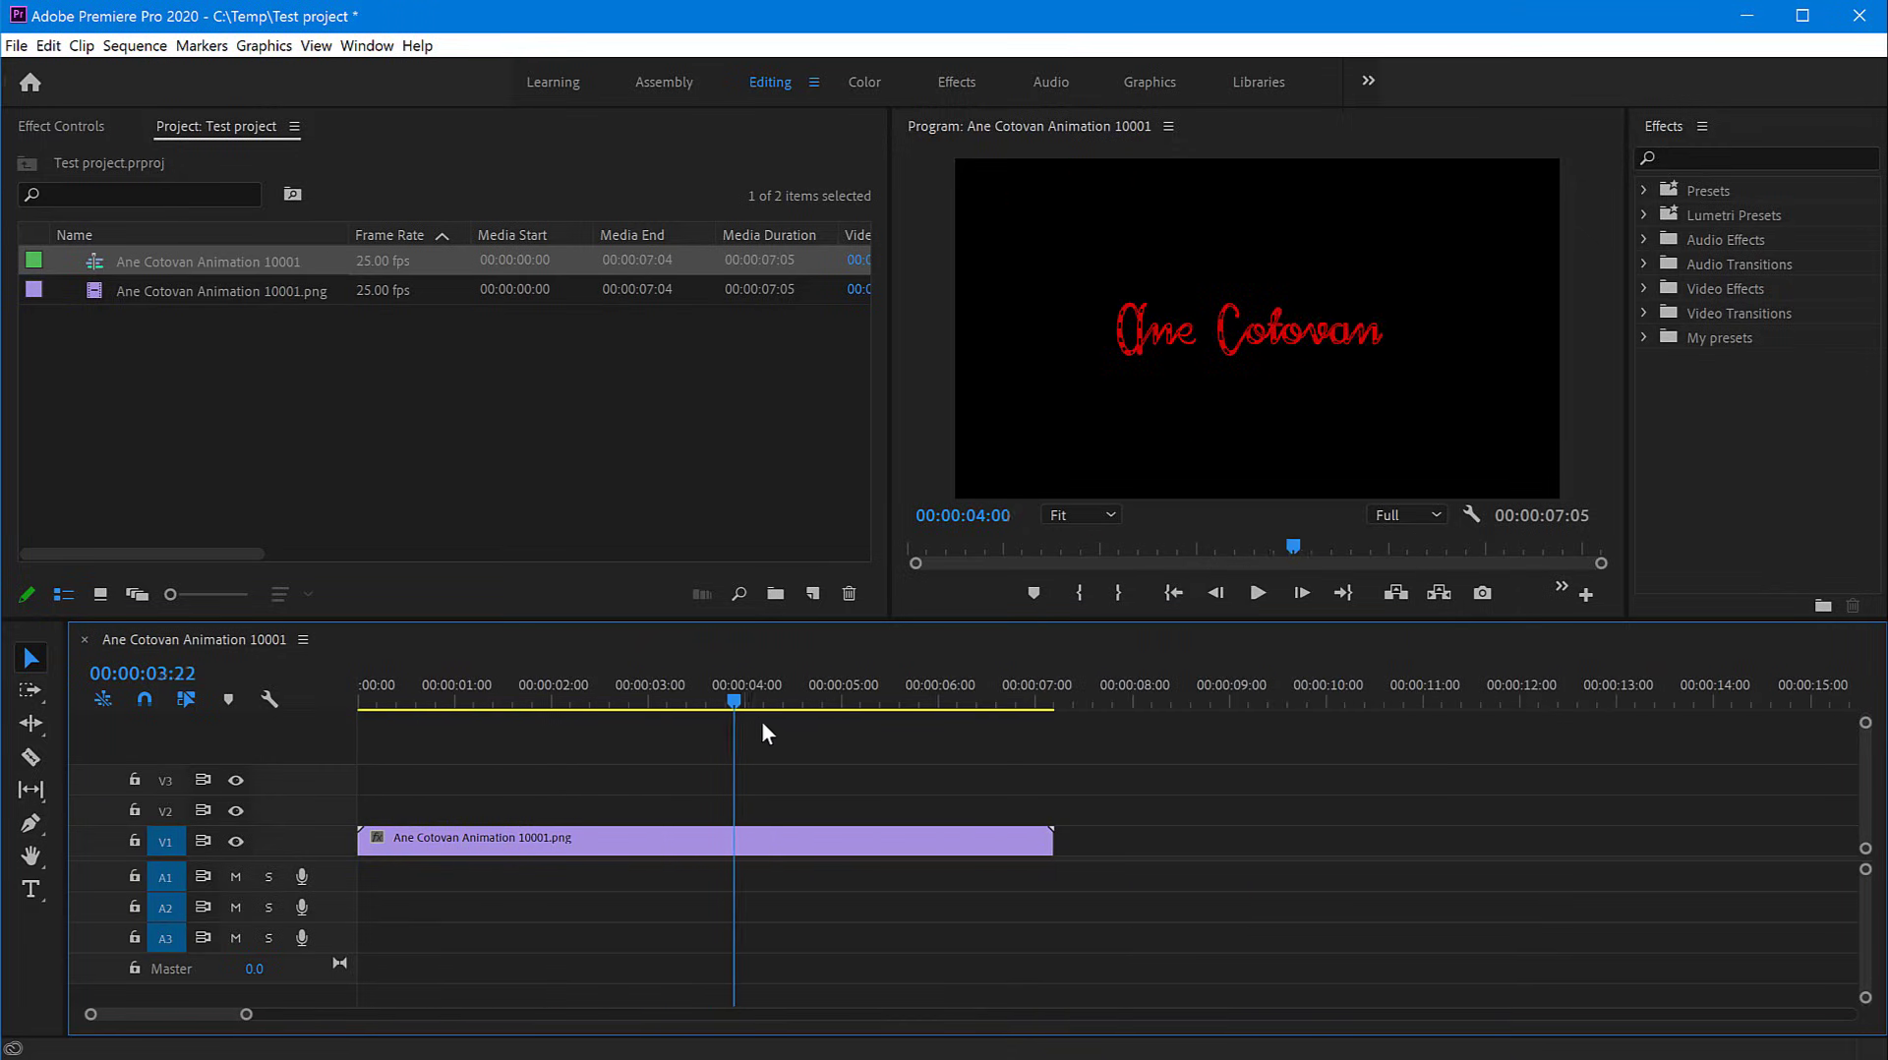
pyautogui.click(481, 700)
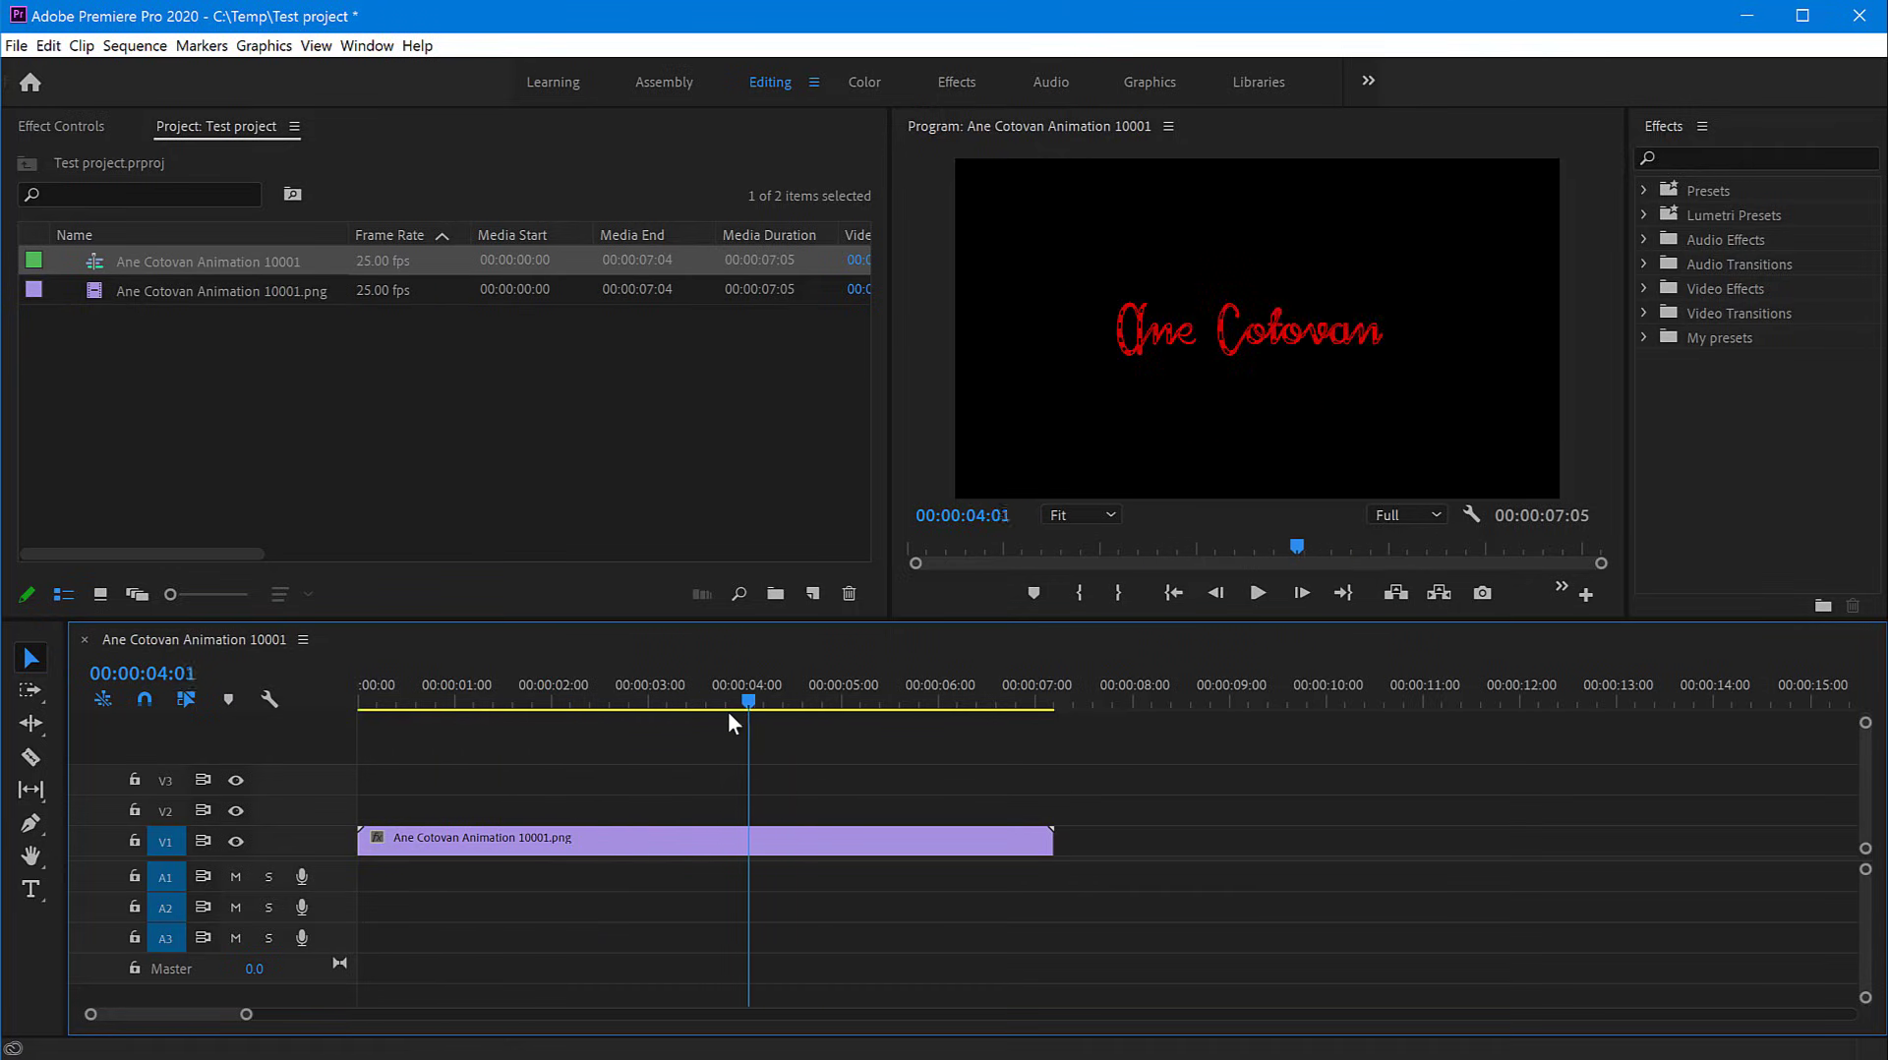
pyautogui.click(477, 702)
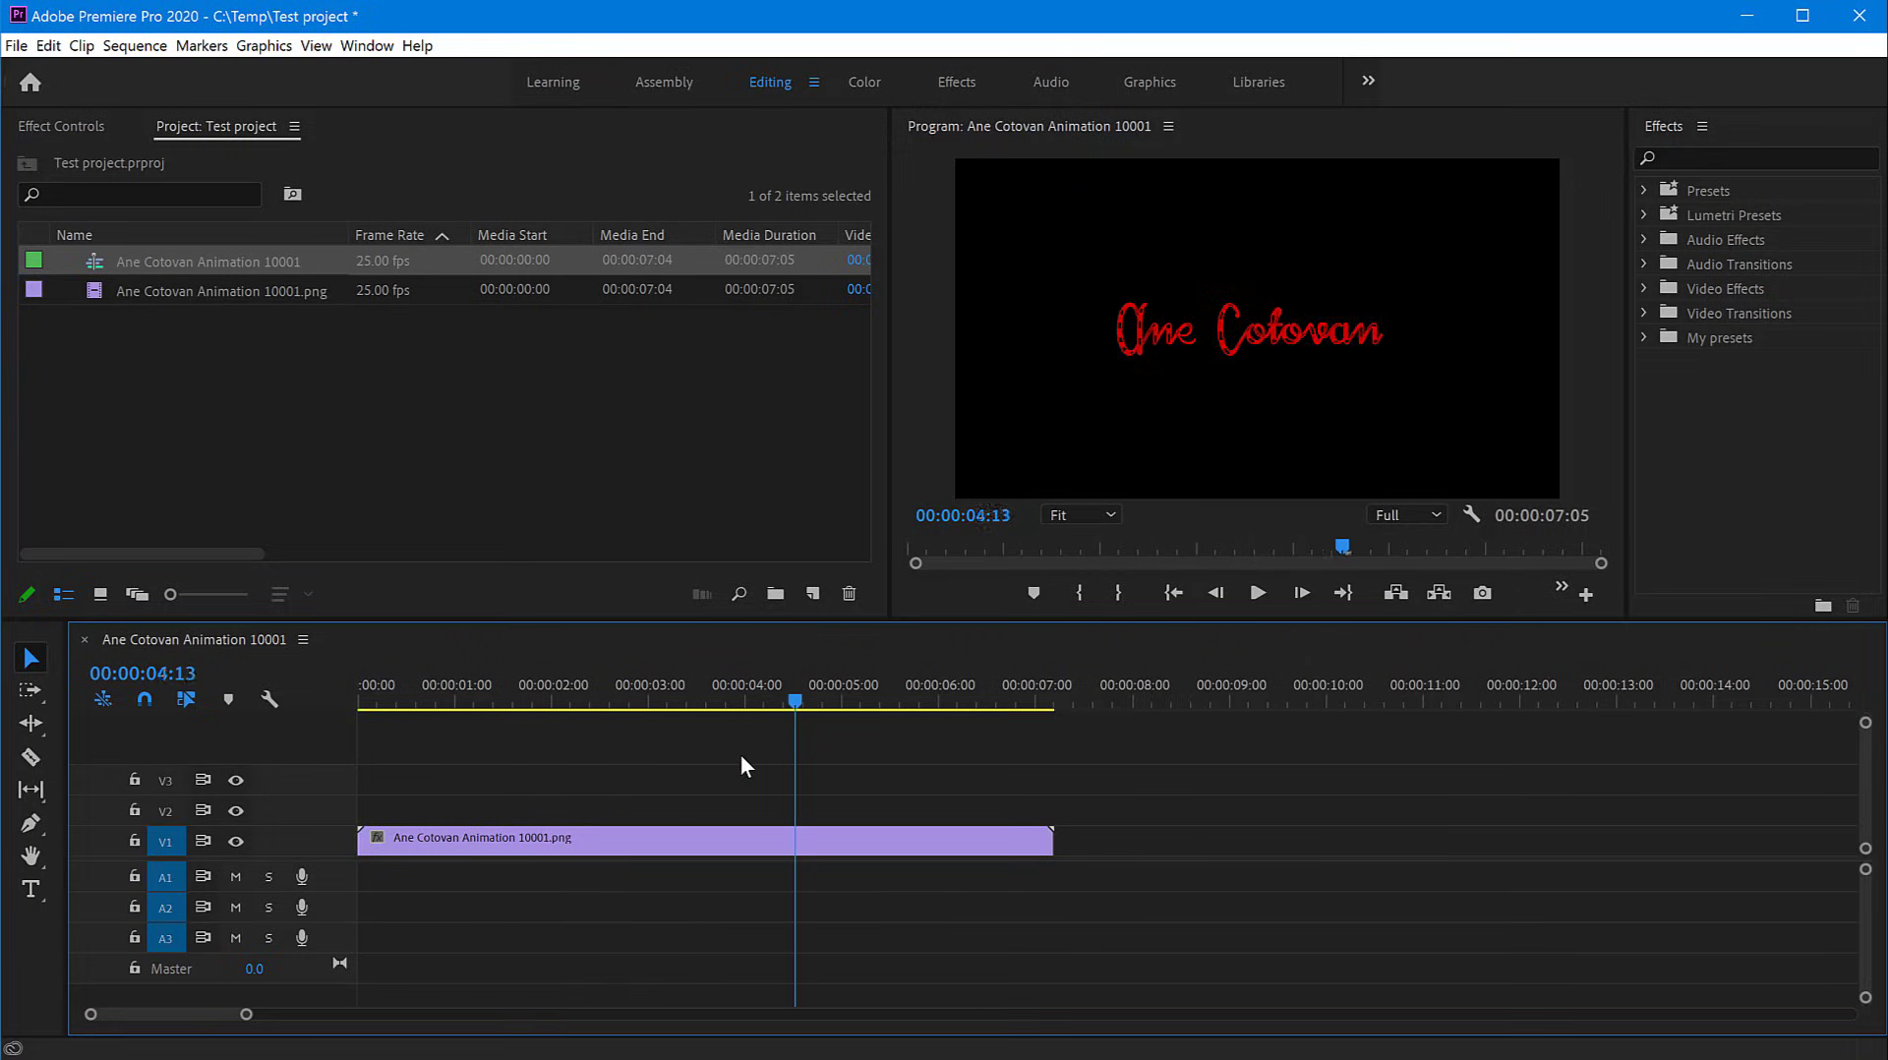
# Place IMG_0773.MOV under the logo animation and scrub to preview the overlay
pyautogui.click(547, 701)
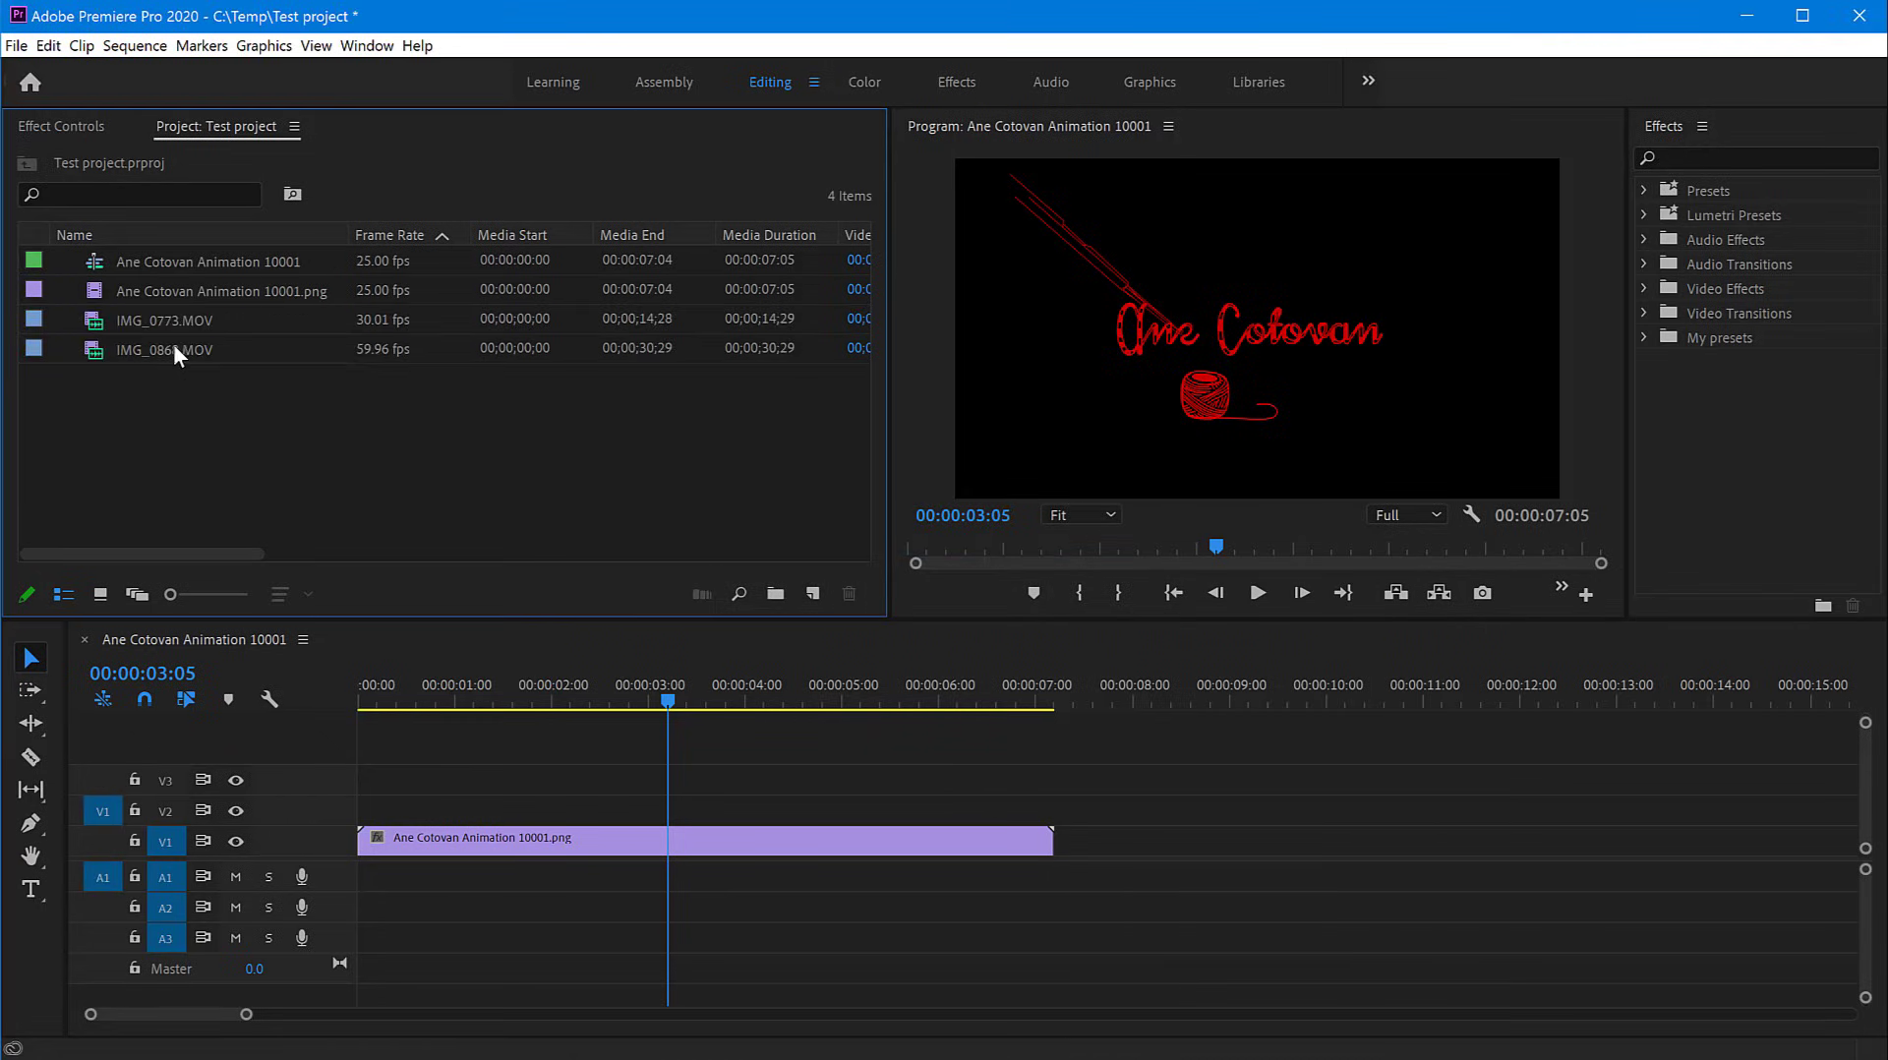
pyautogui.click(165, 319)
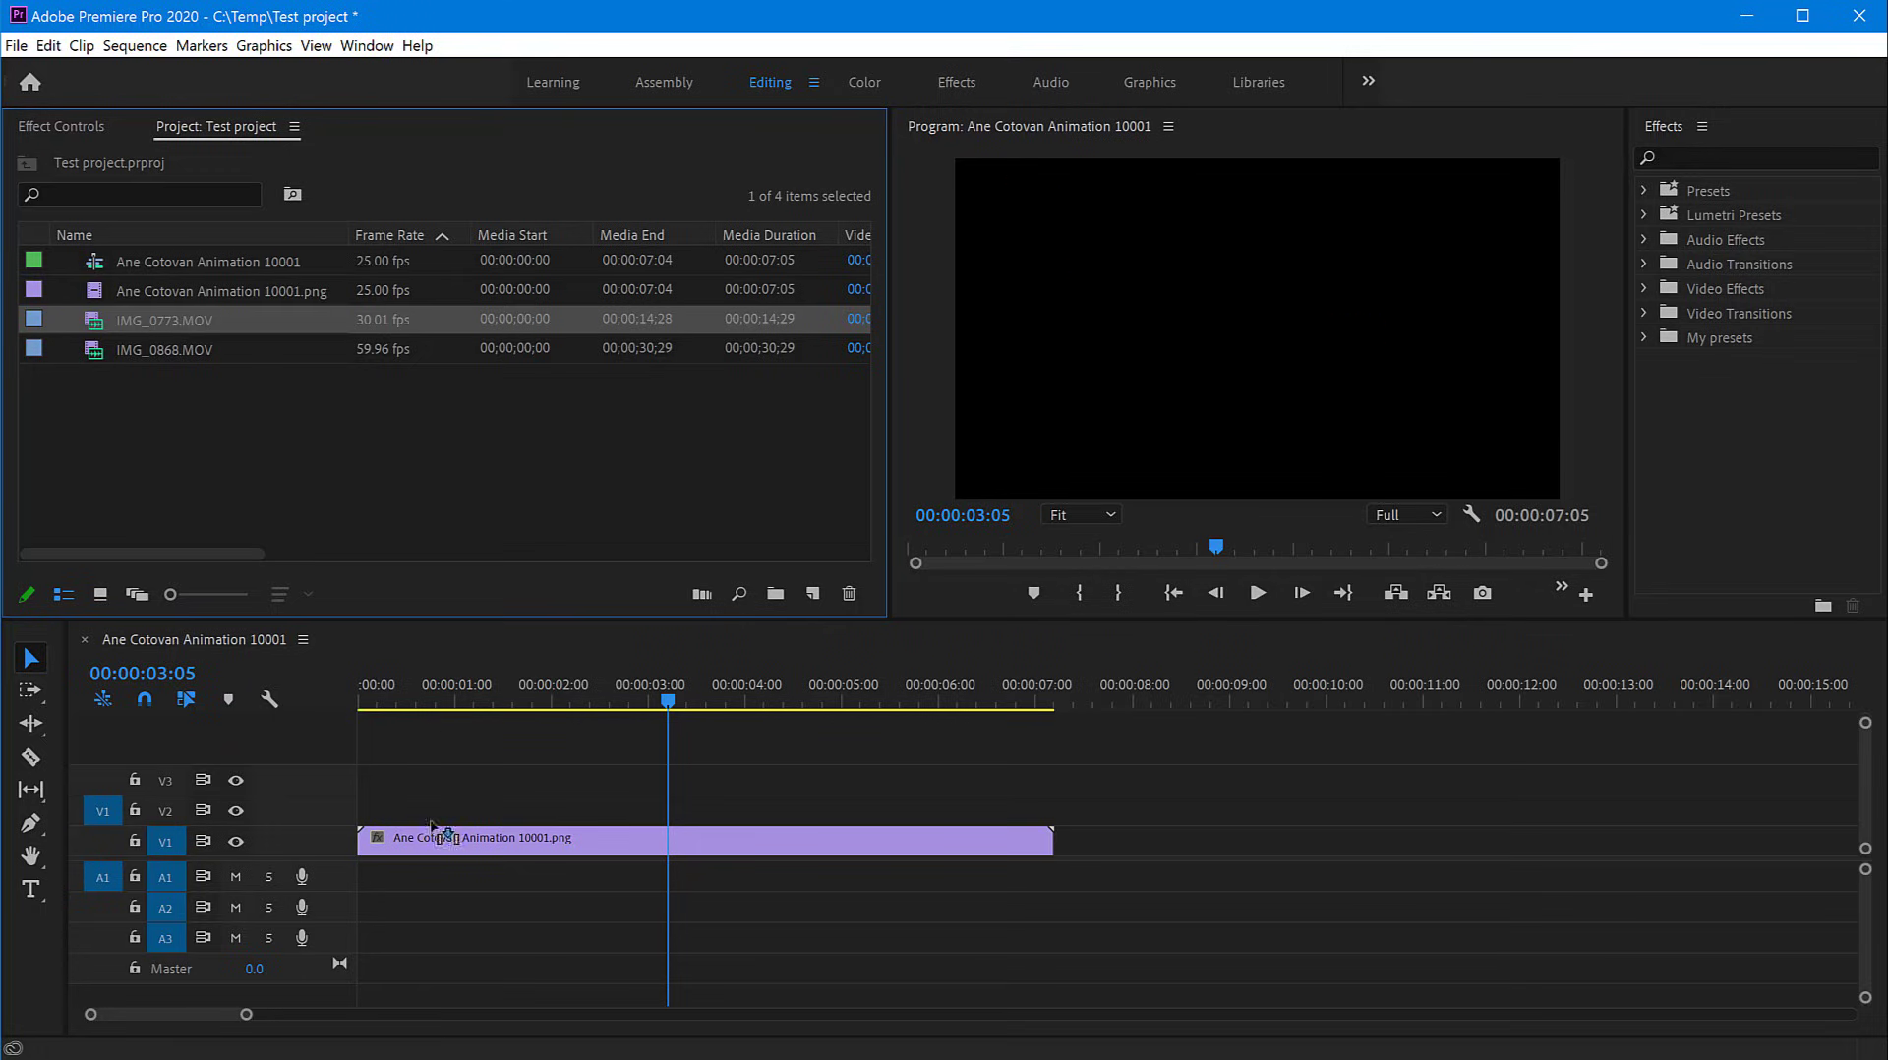
pyautogui.moveTo(162, 319); pyautogui.dragTo(409, 810)
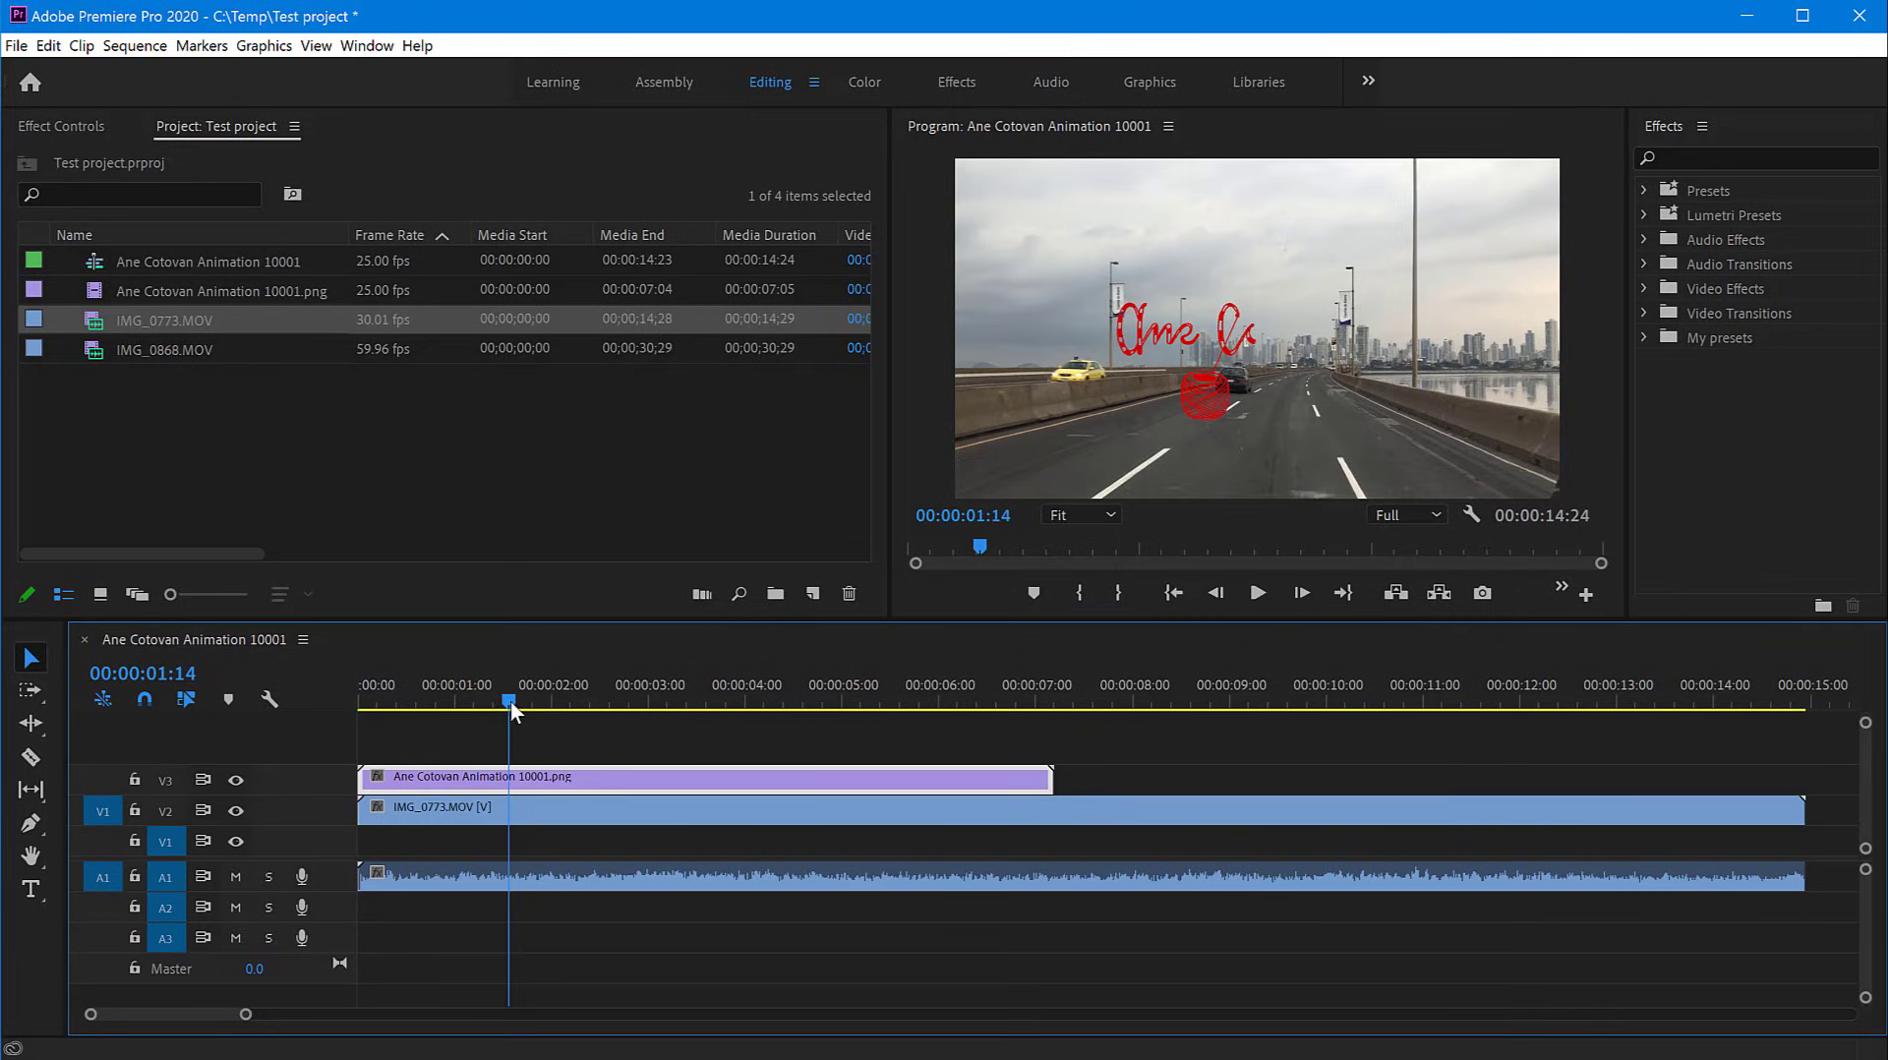
pyautogui.moveTo(510, 701); pyautogui.dragTo(553, 701)
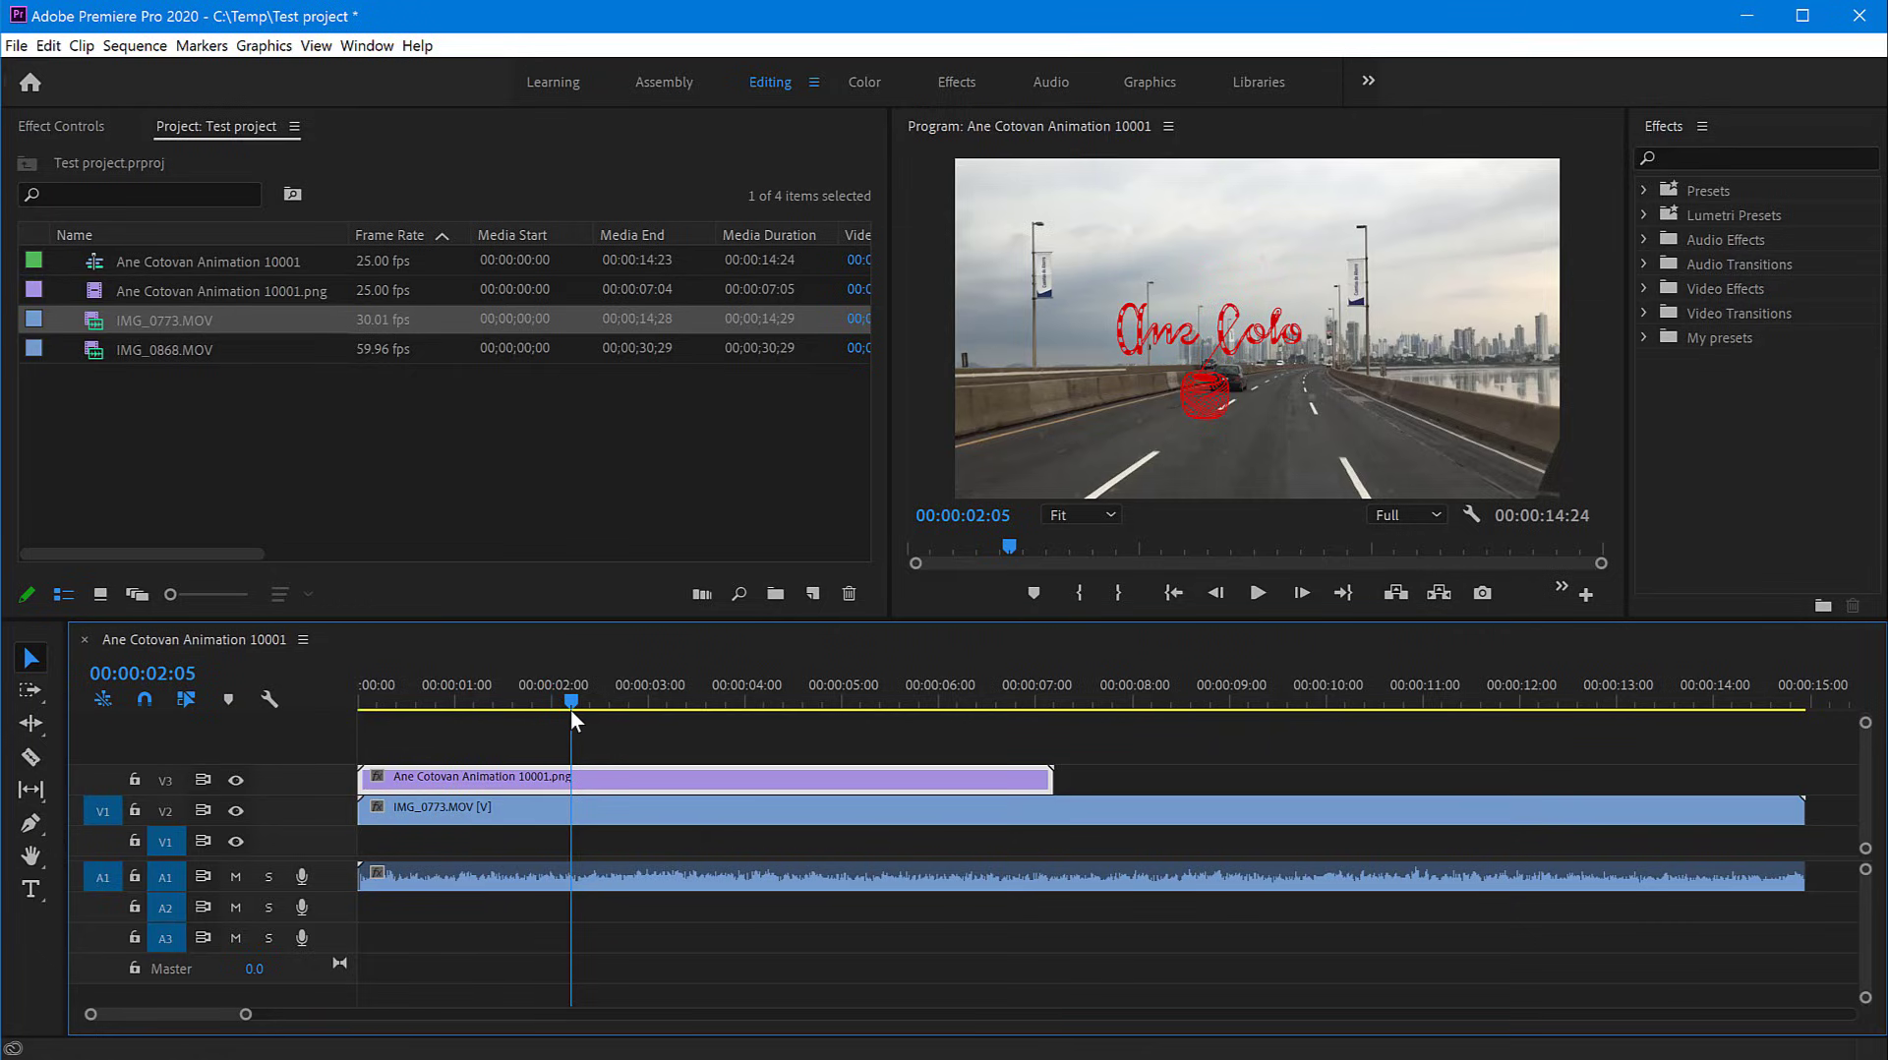
pyautogui.moveTo(357, 315)
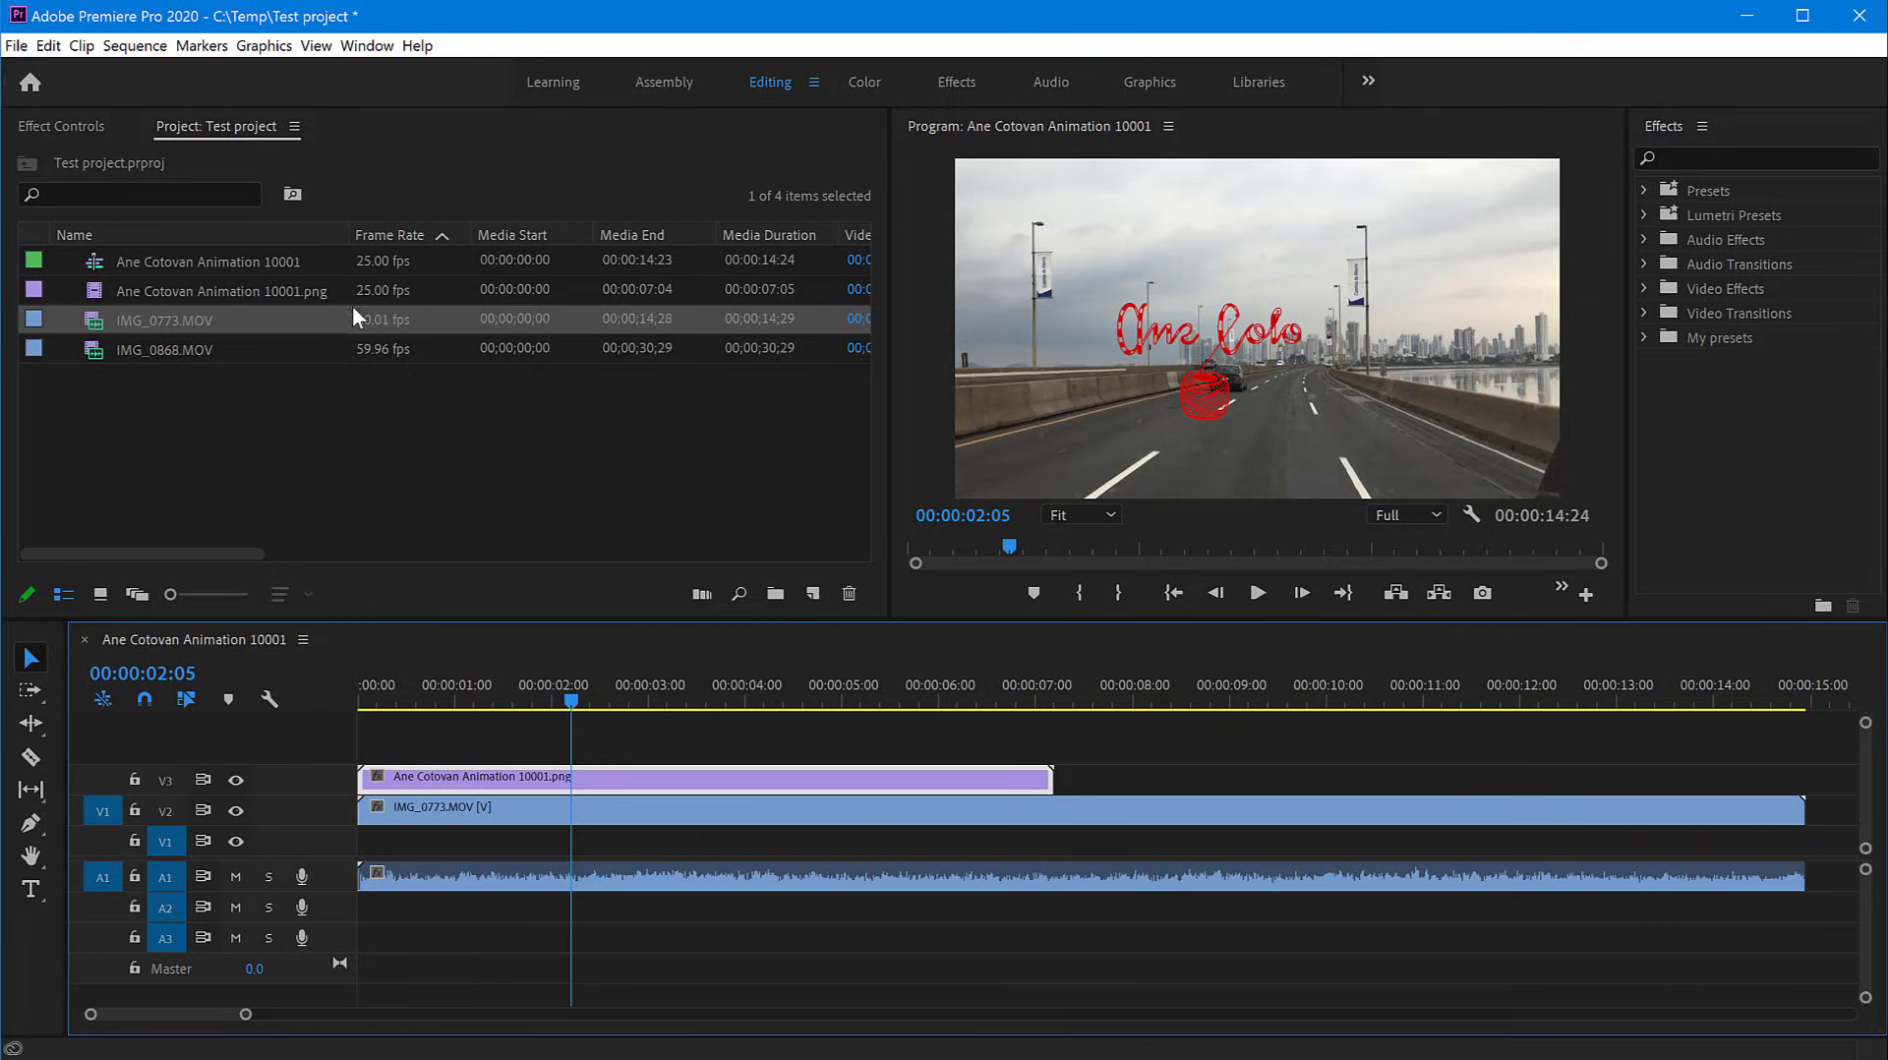